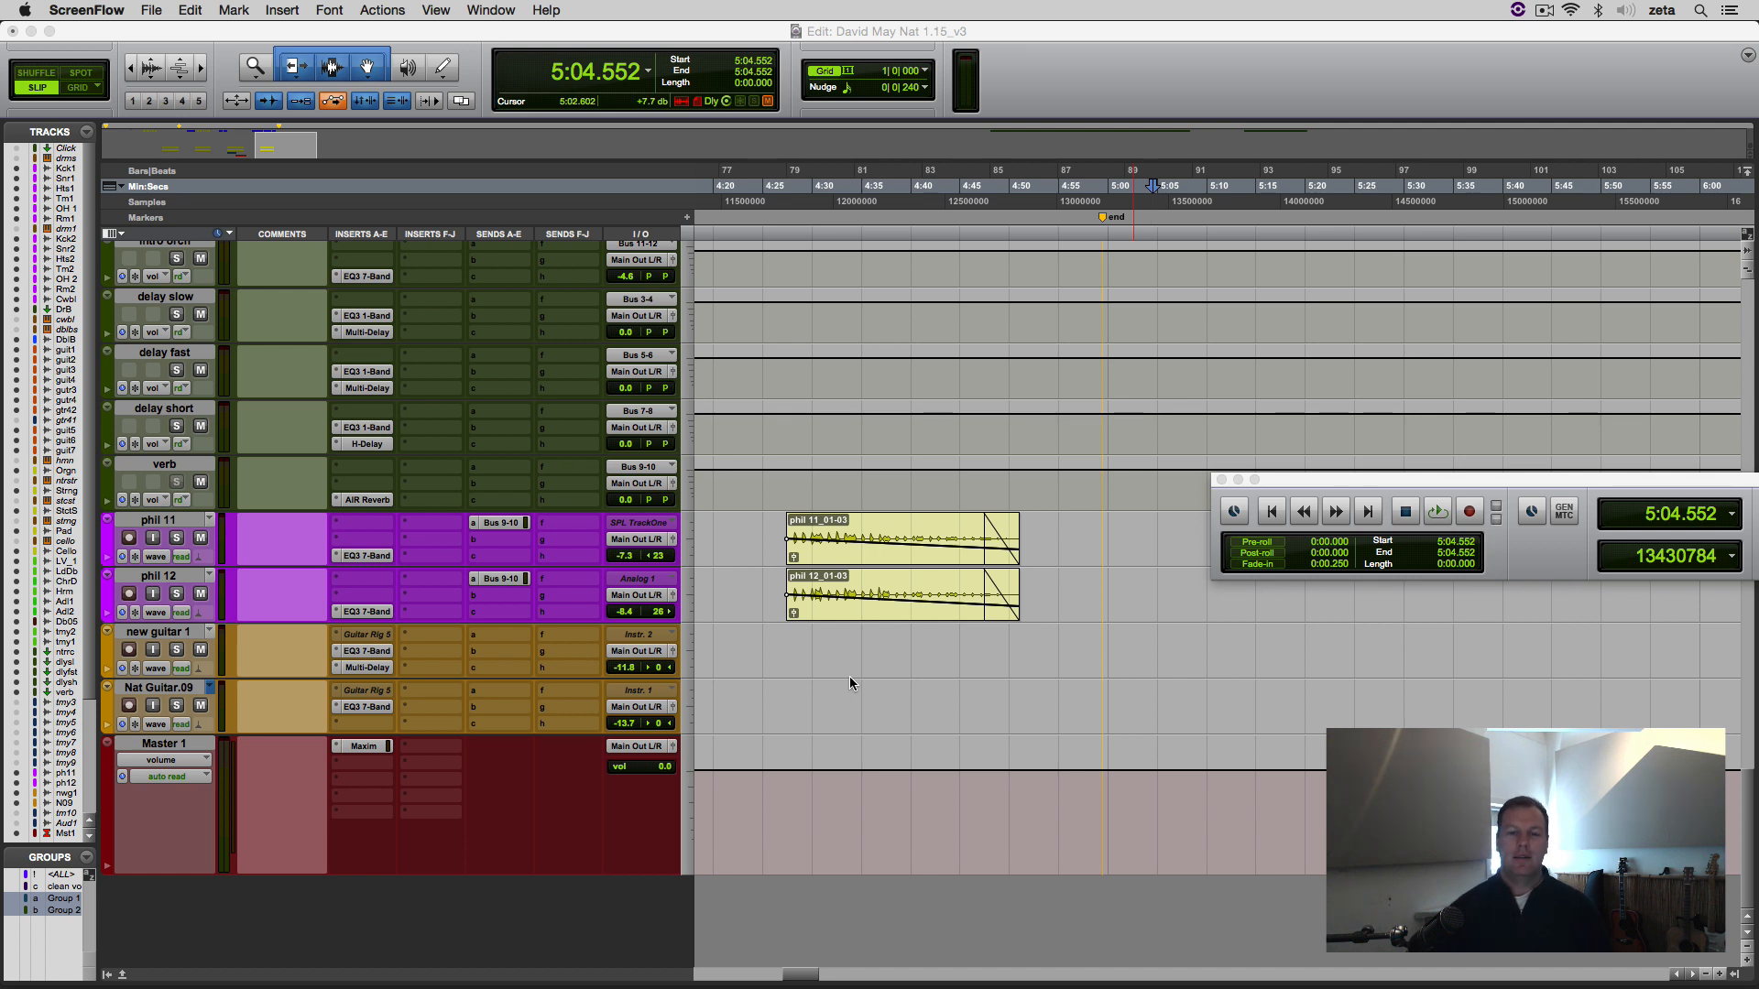
mouse_move(942, 740)
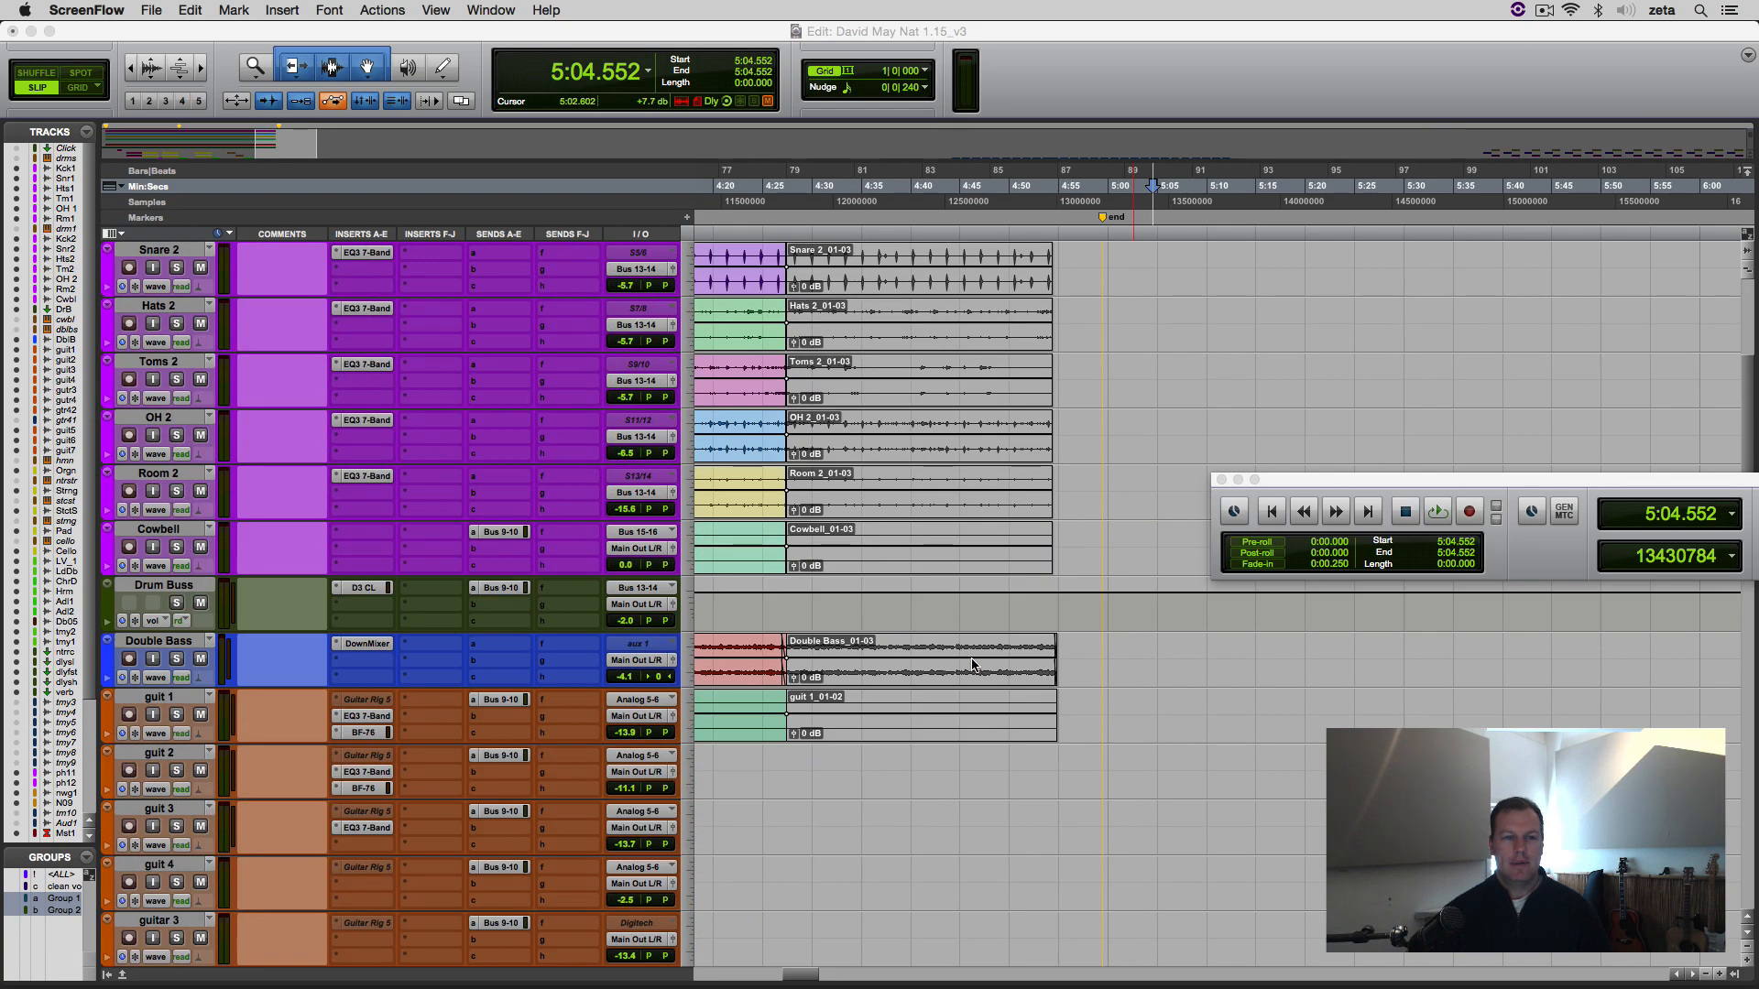
Step: Draw a Master volume fade-out, dragging the end breakpoint down to silence
scroll(down, 3)
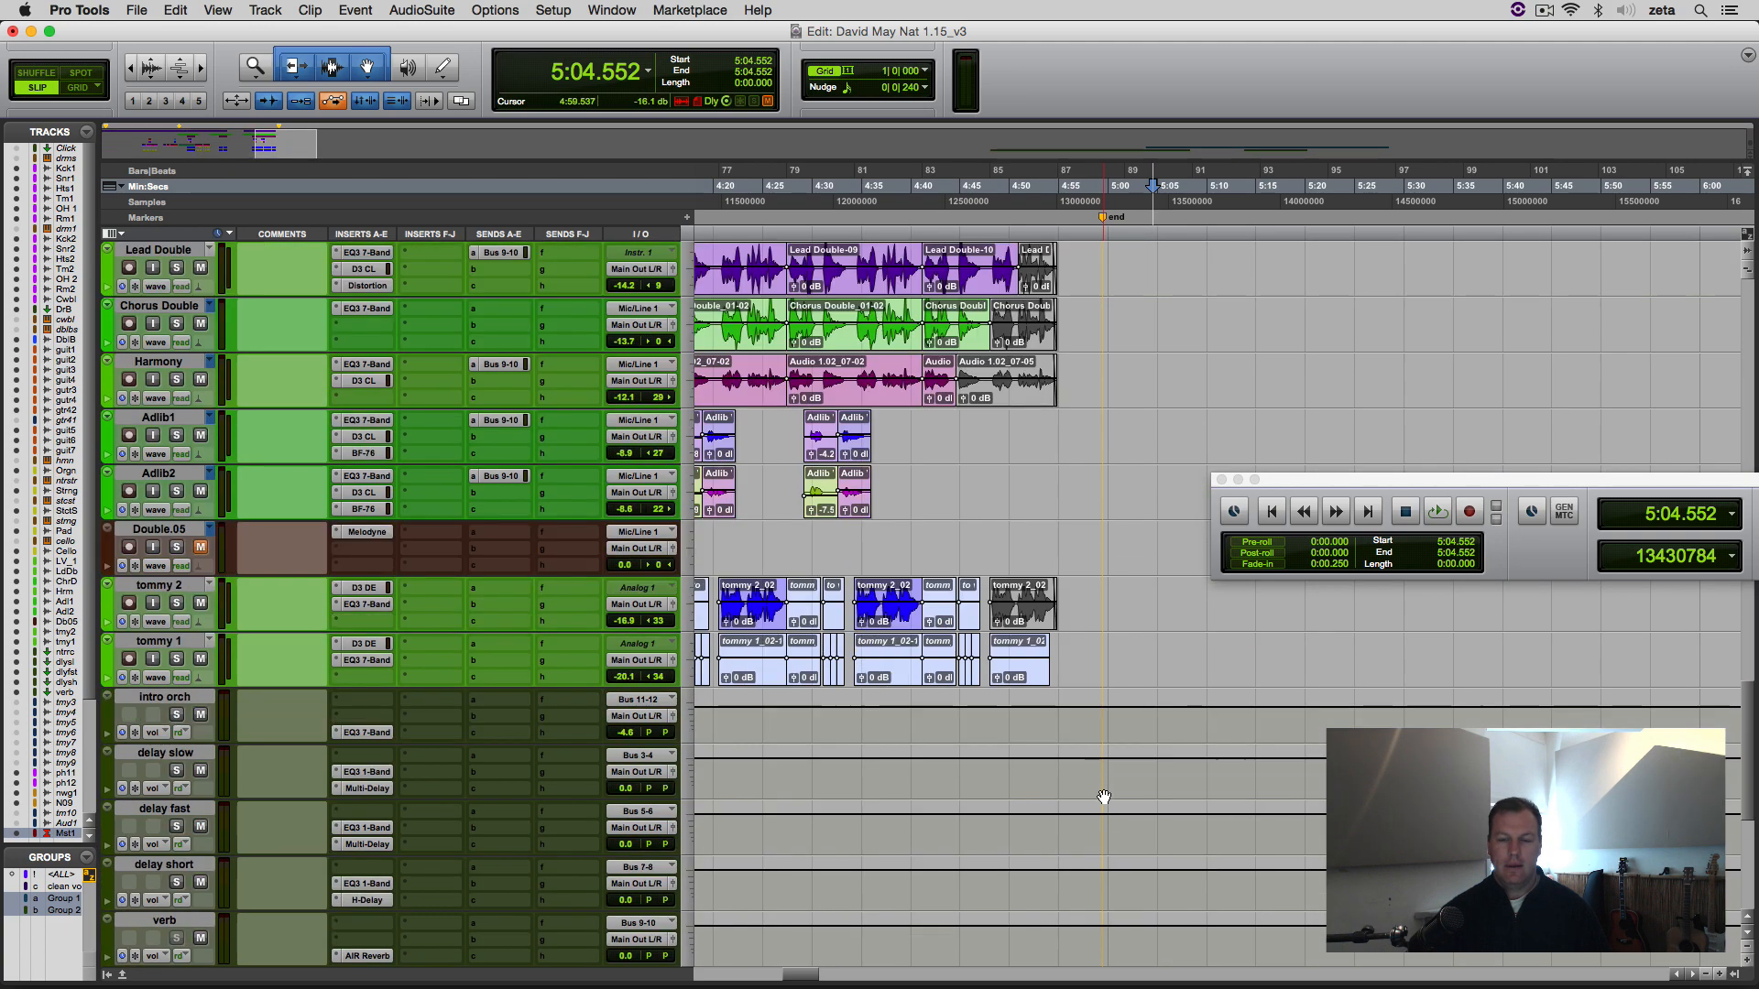
scroll(down, 3)
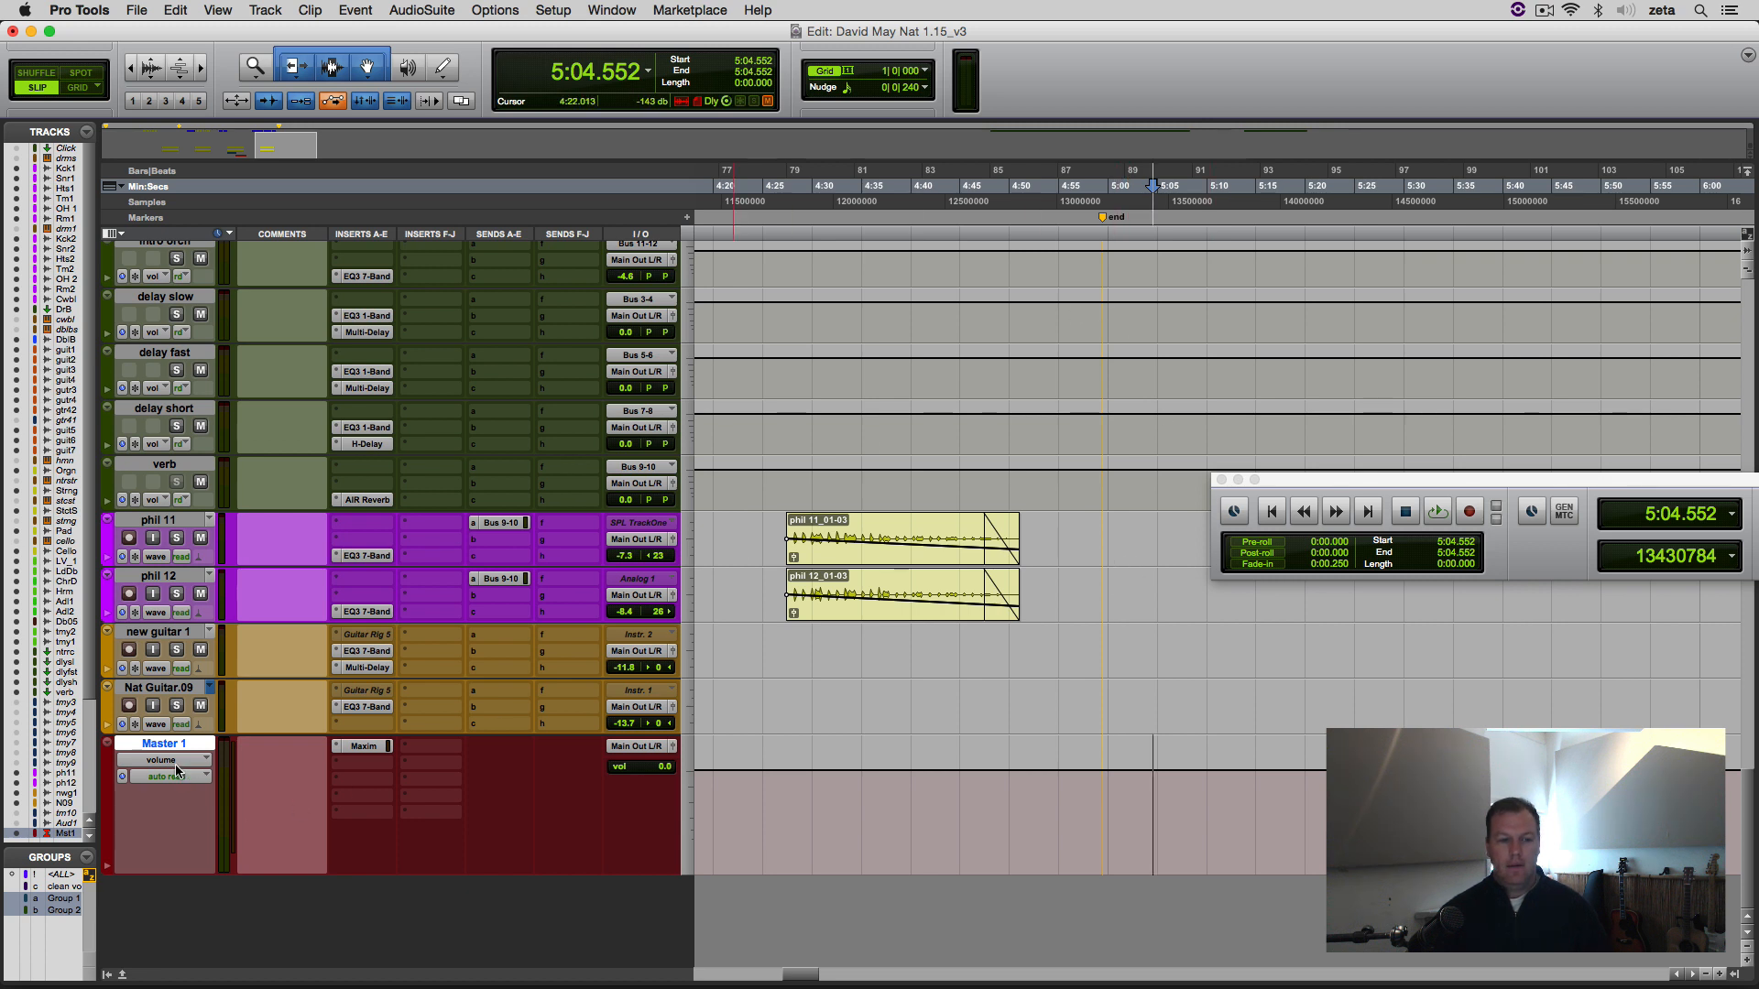
click(163, 776)
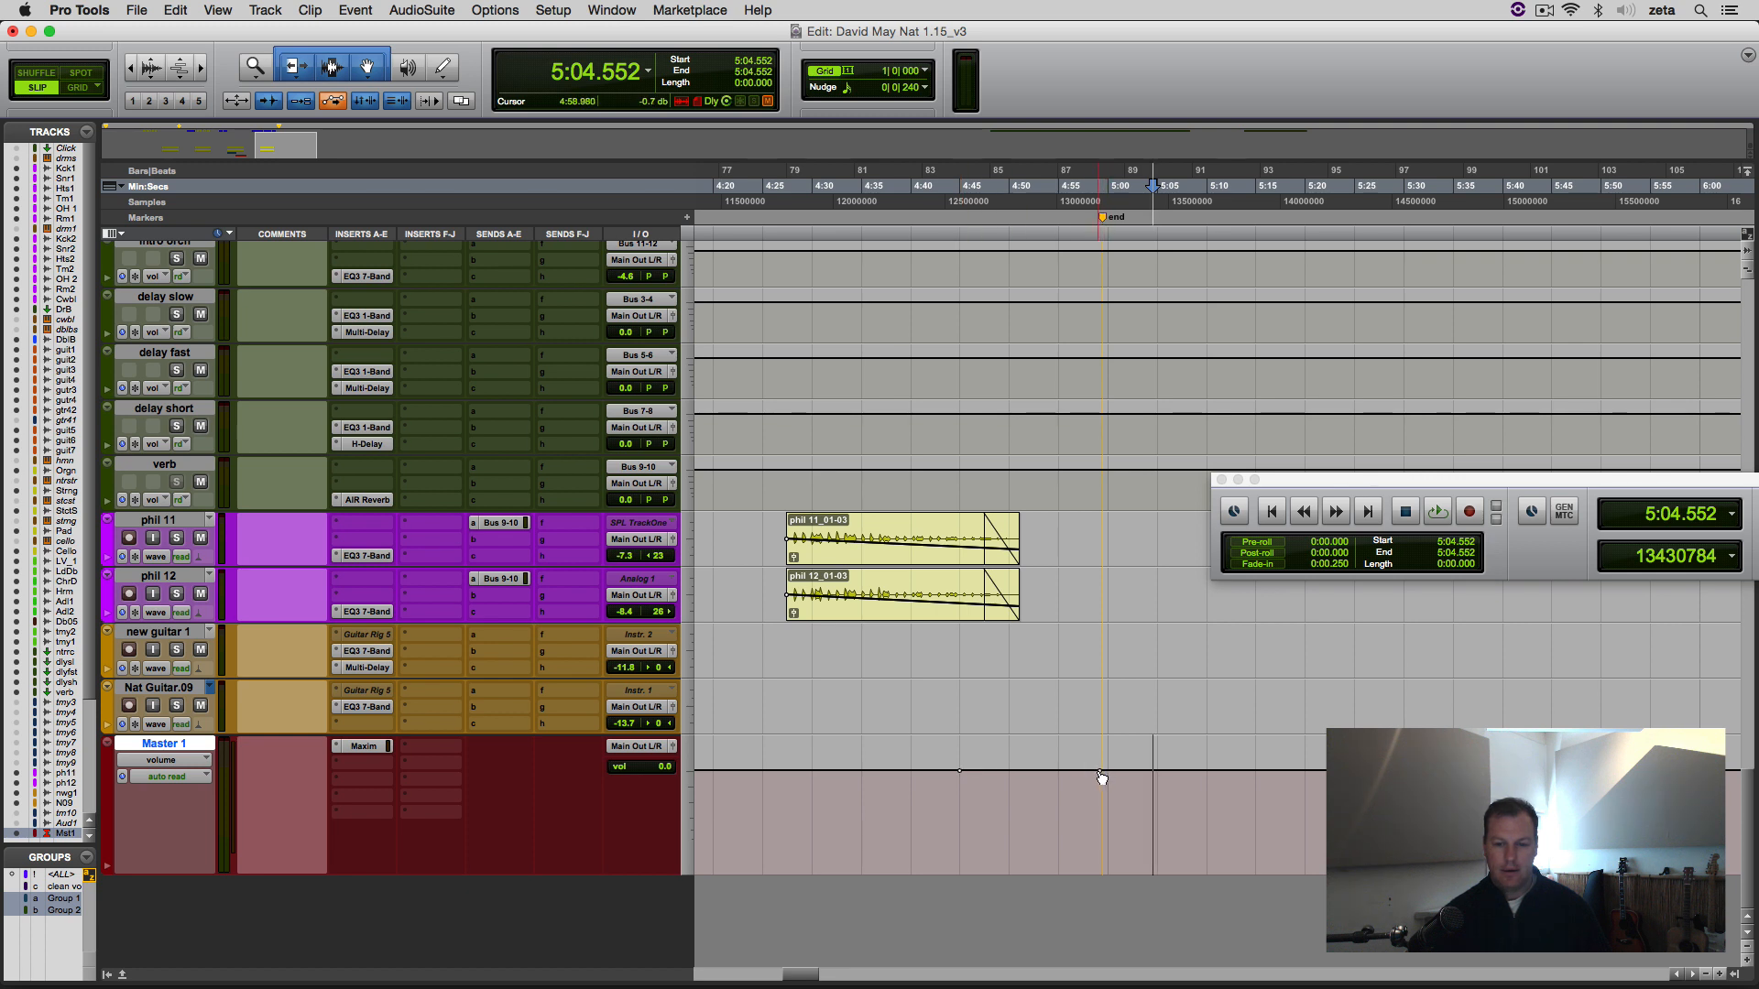
drag(960, 774, 1100, 874)
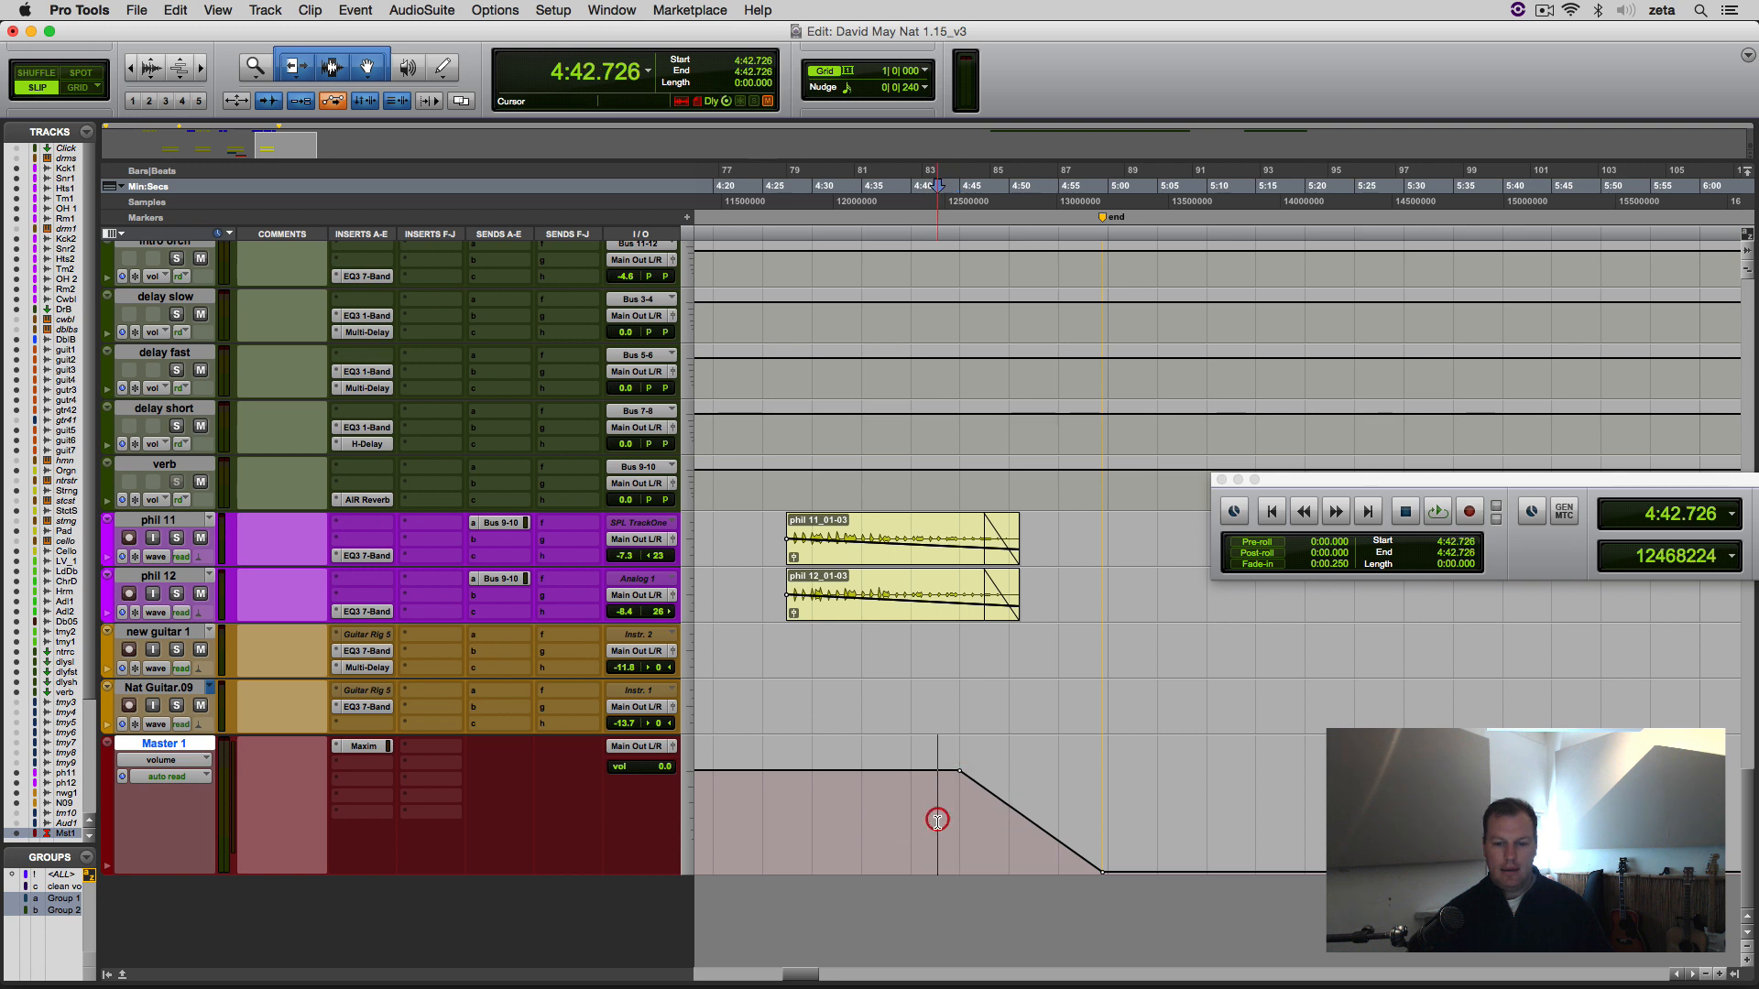
click(1435, 511)
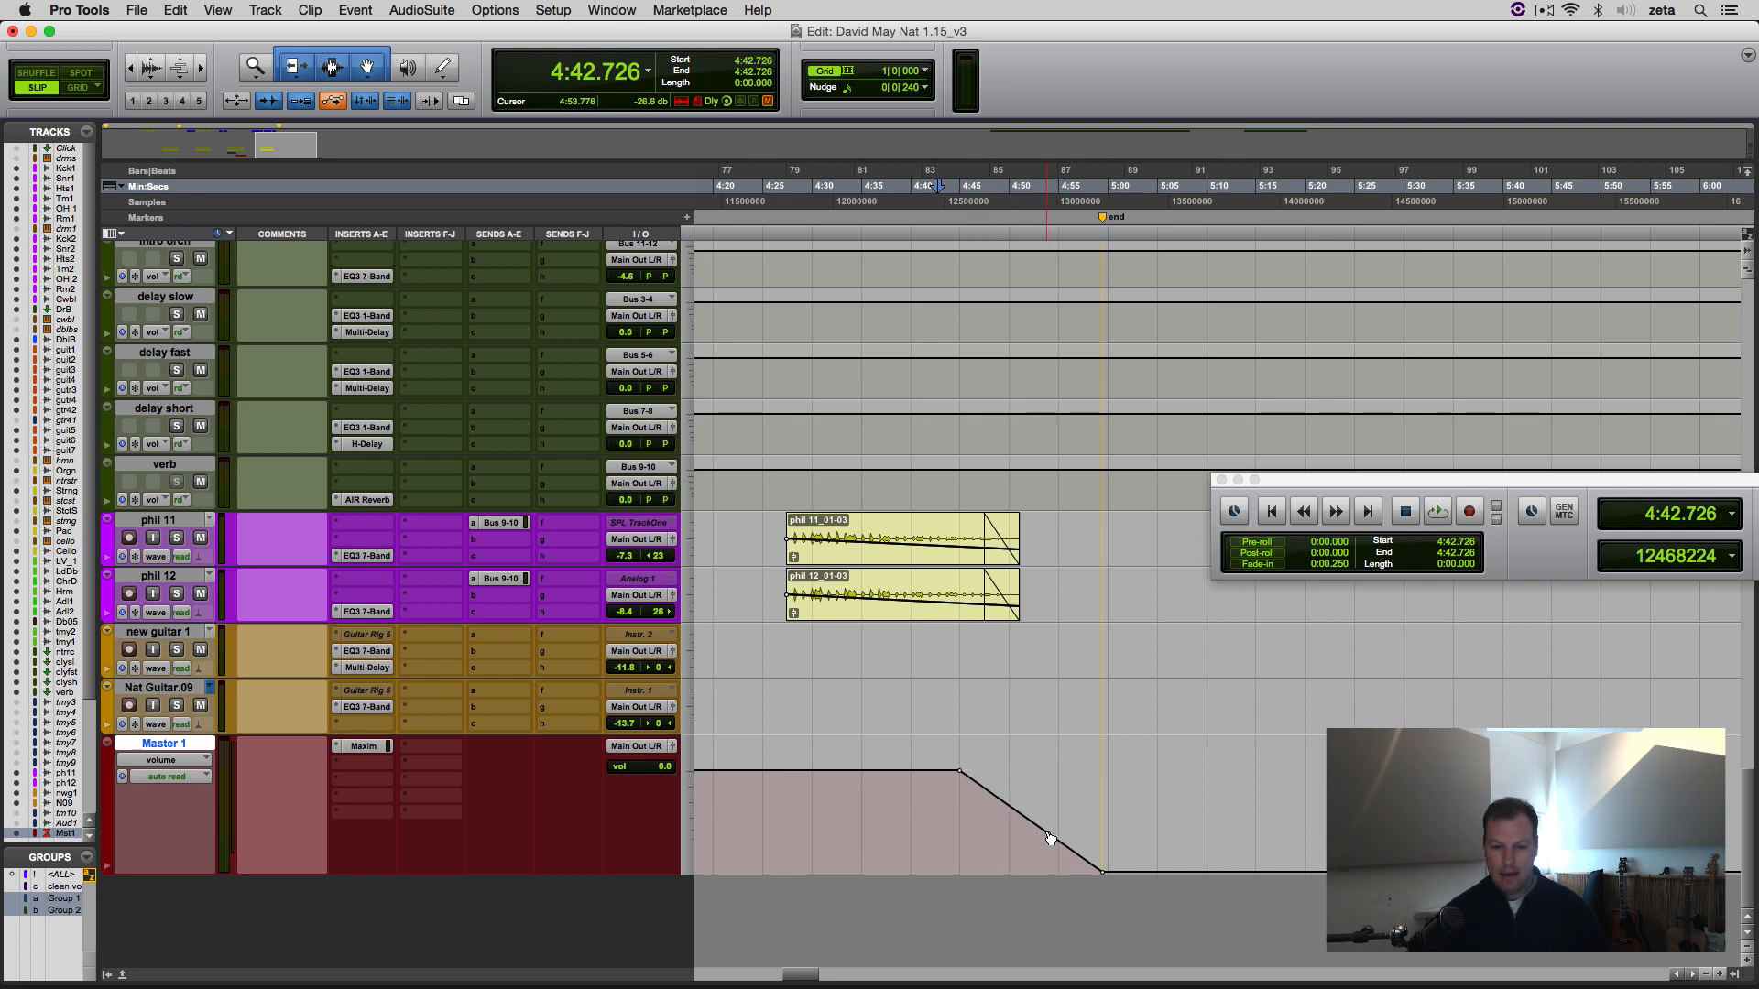
drag(1049, 839, 1048, 854)
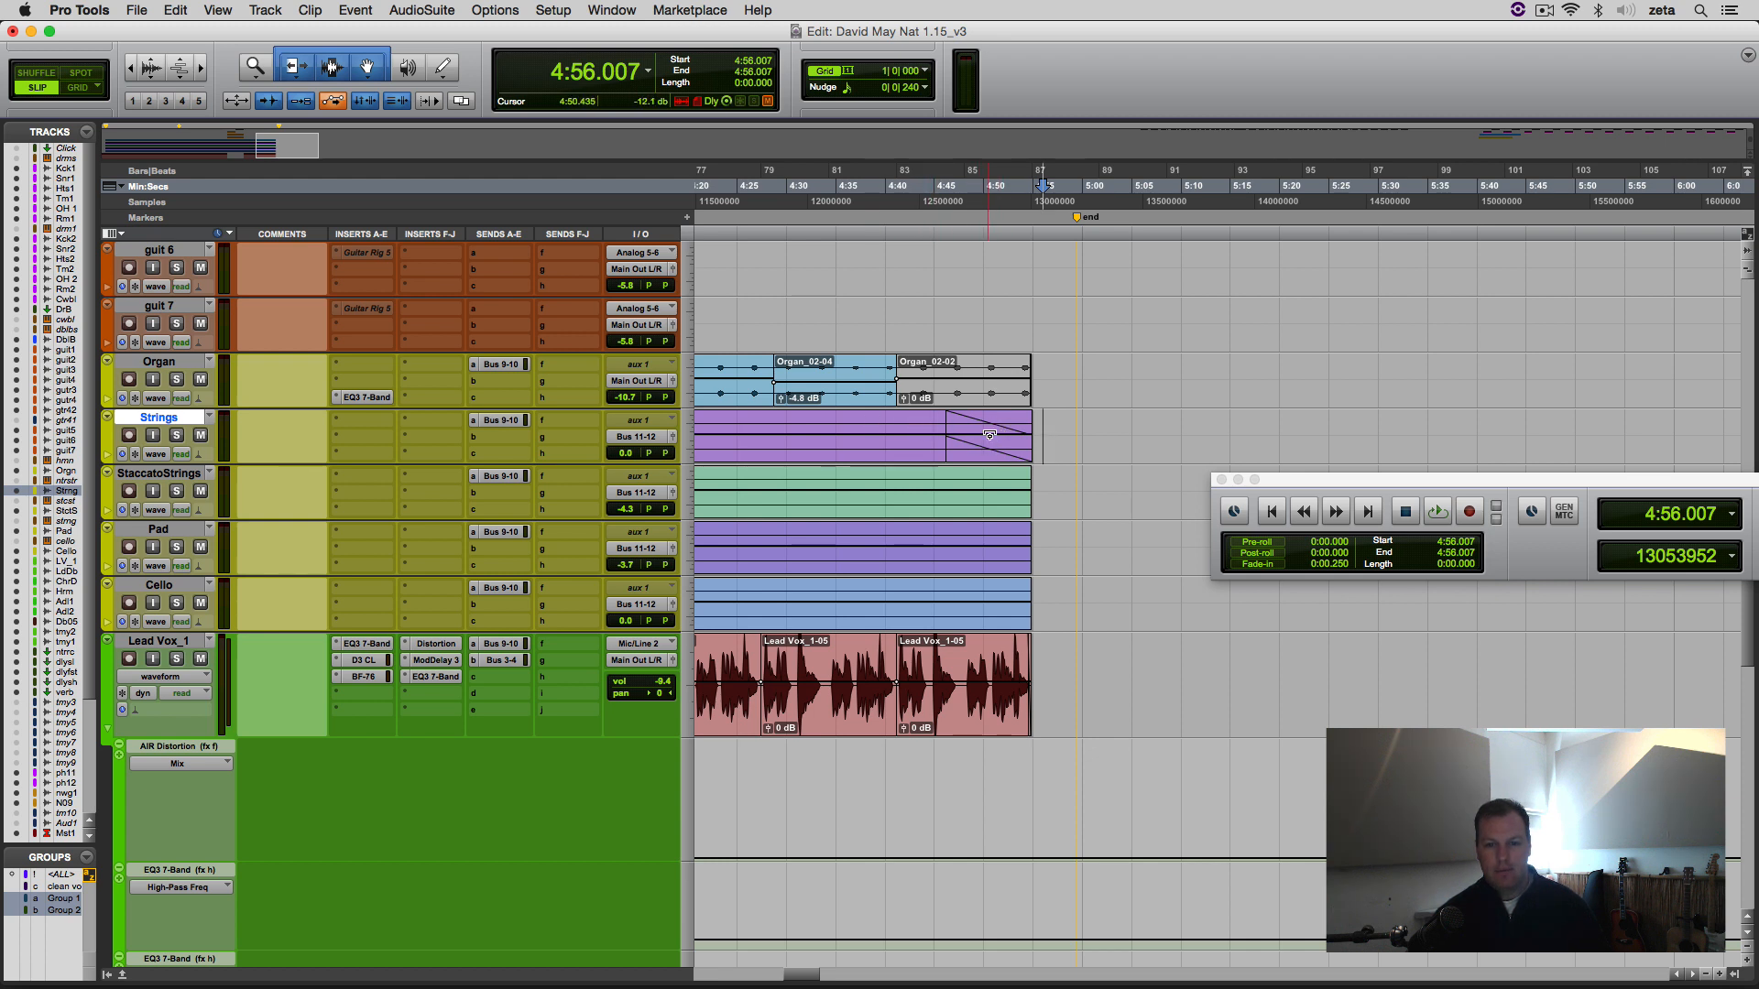
mouse_move(955, 418)
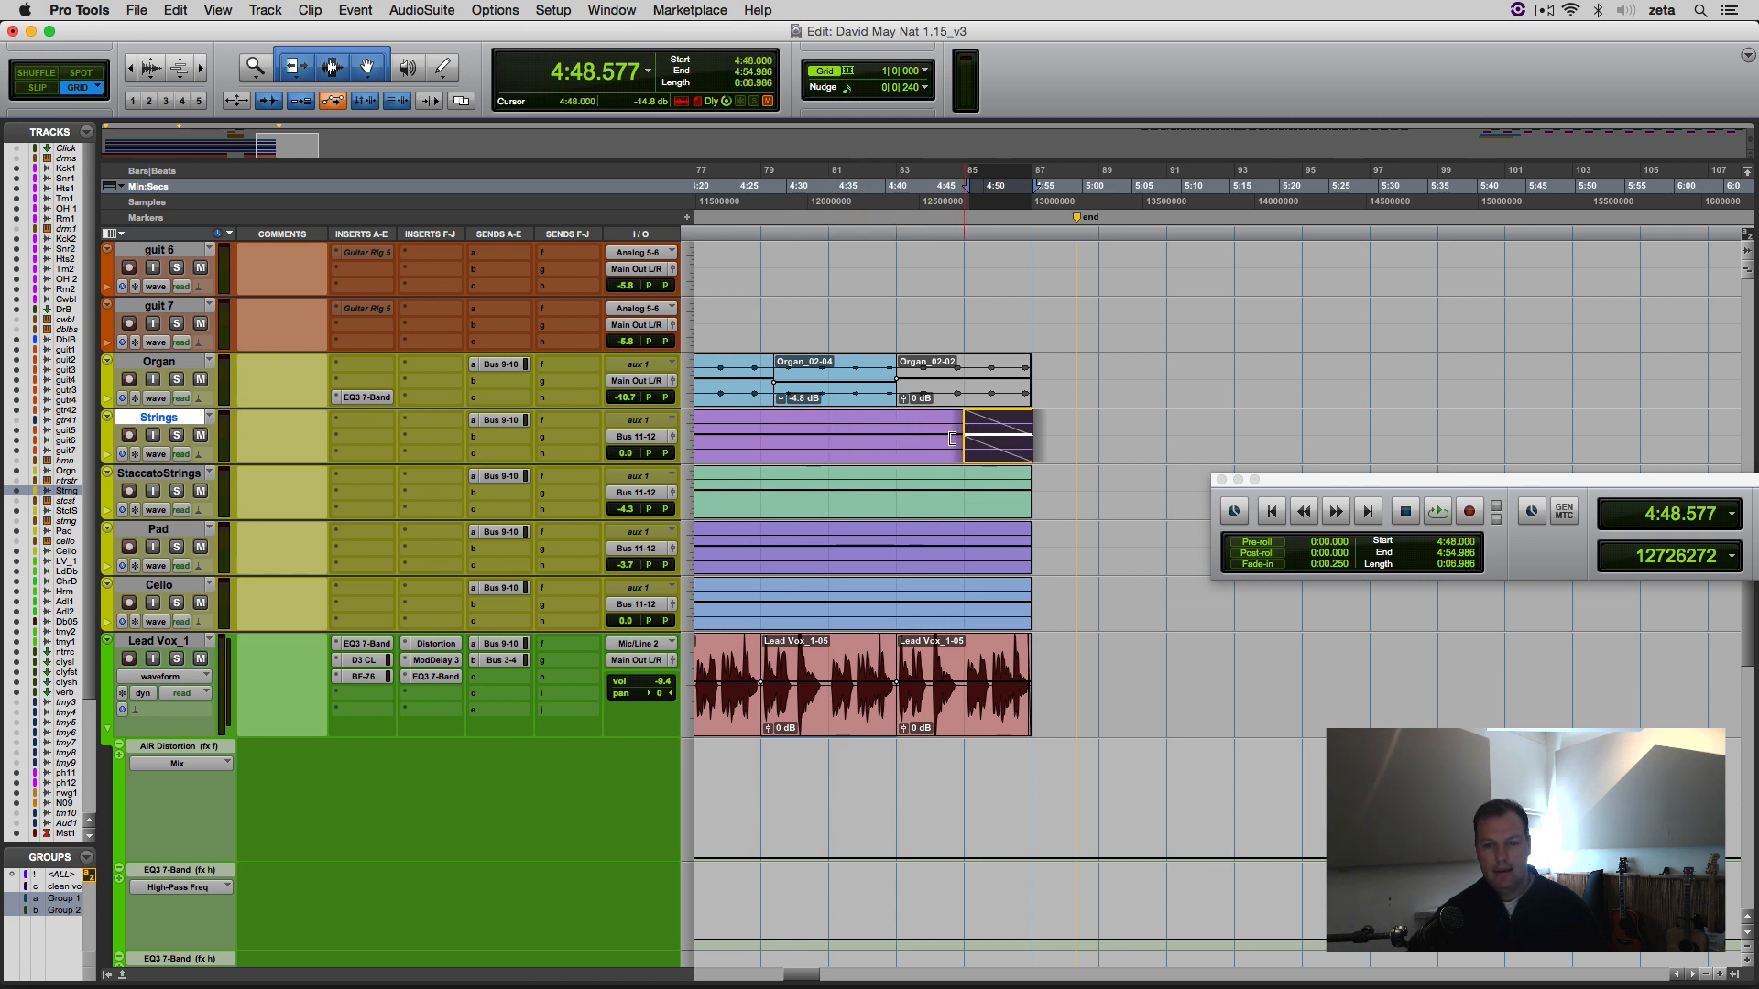
Step: Remove the short fade from the Strings clip and check the grid resolution options
click(967, 438)
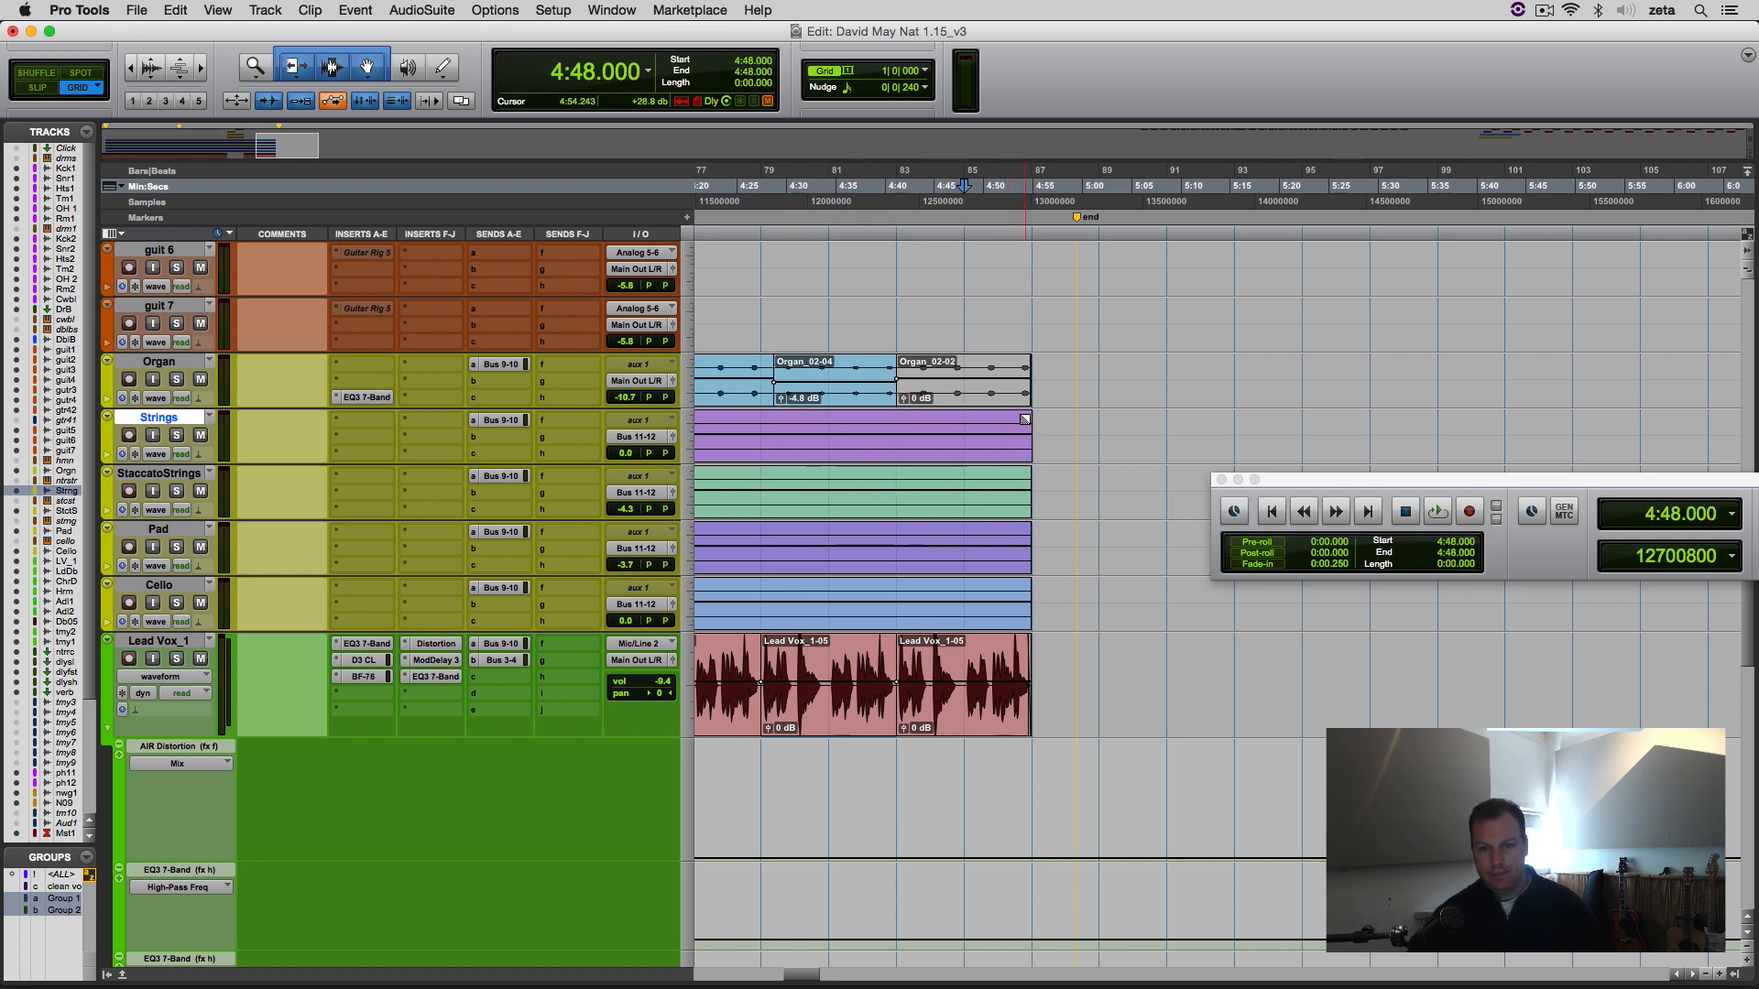
click(930, 438)
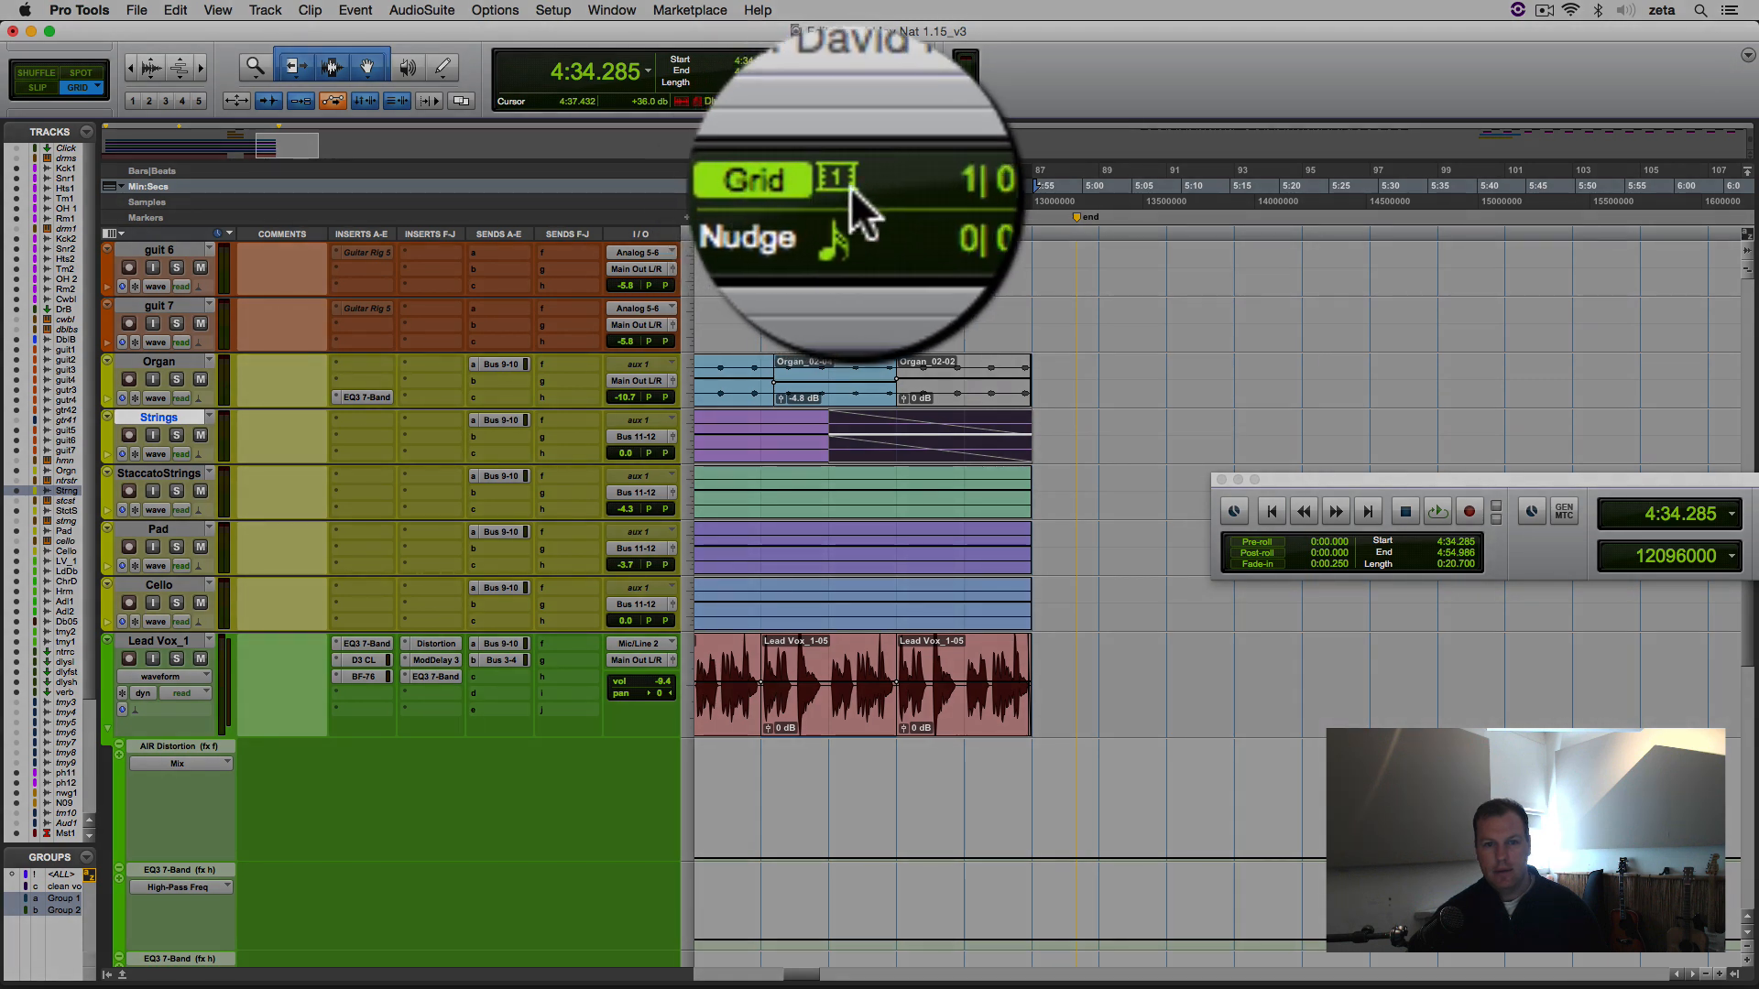
click(839, 177)
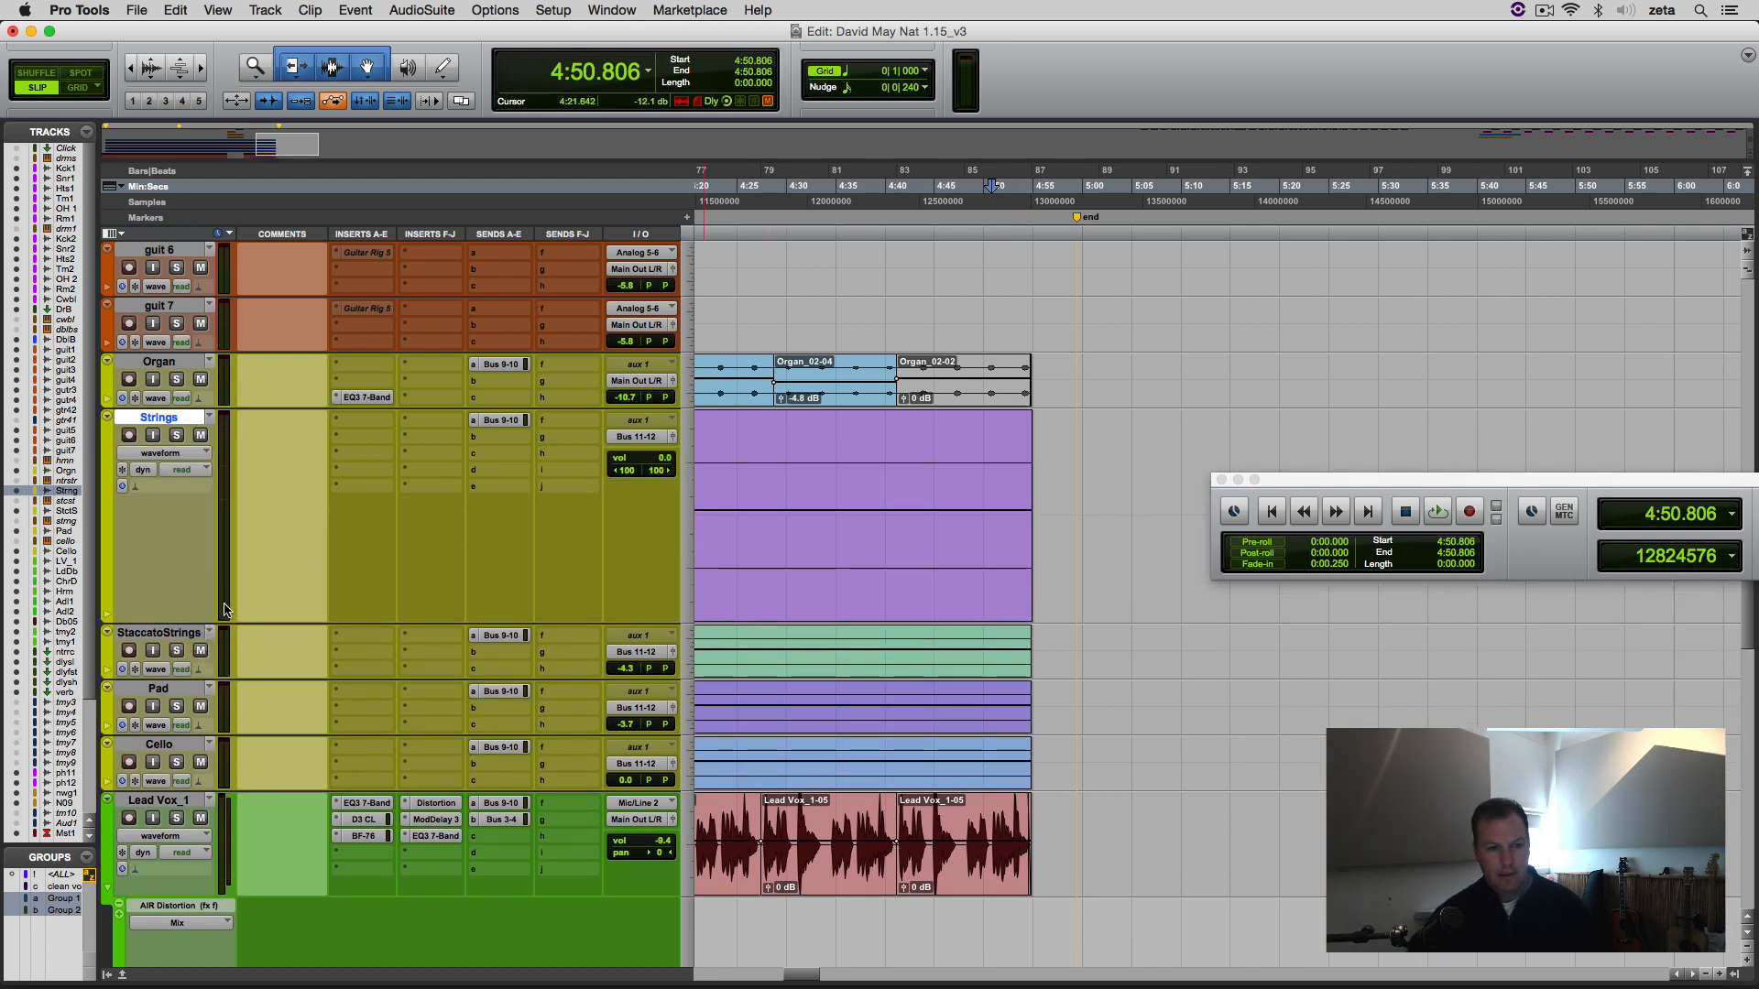
mouse_move(330, 460)
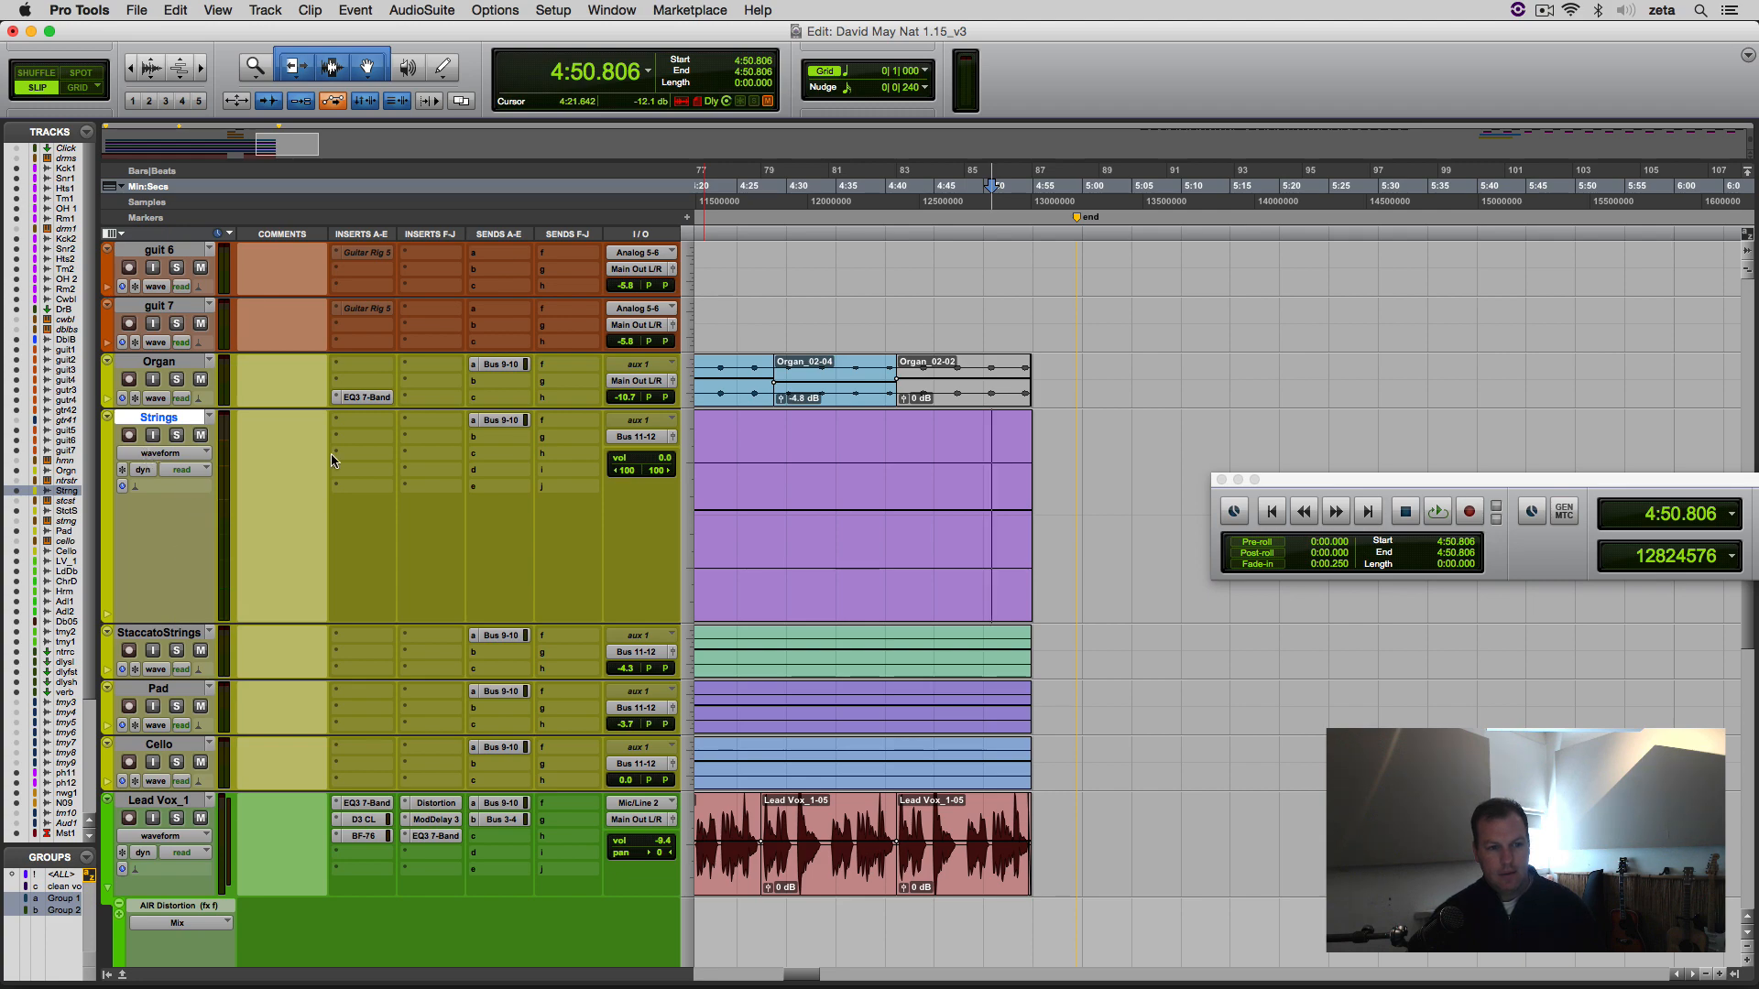
Step: Switch the Strings track view from waveform to volume automation
click(164, 452)
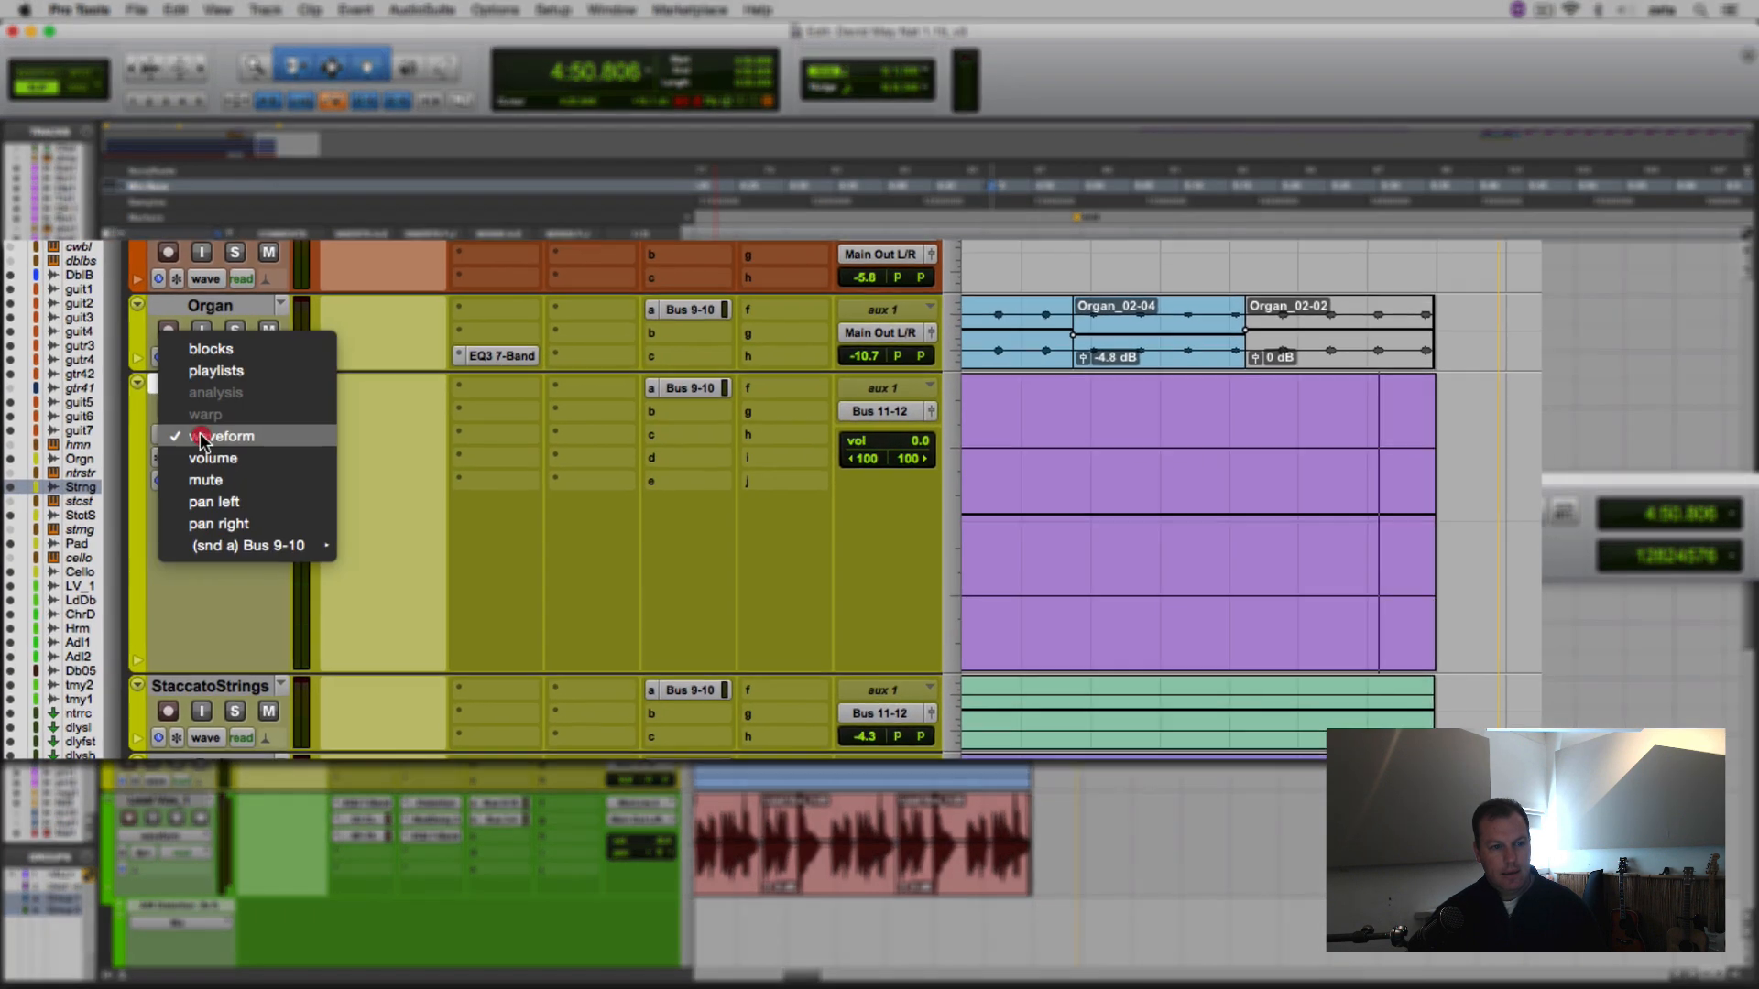
click(211, 458)
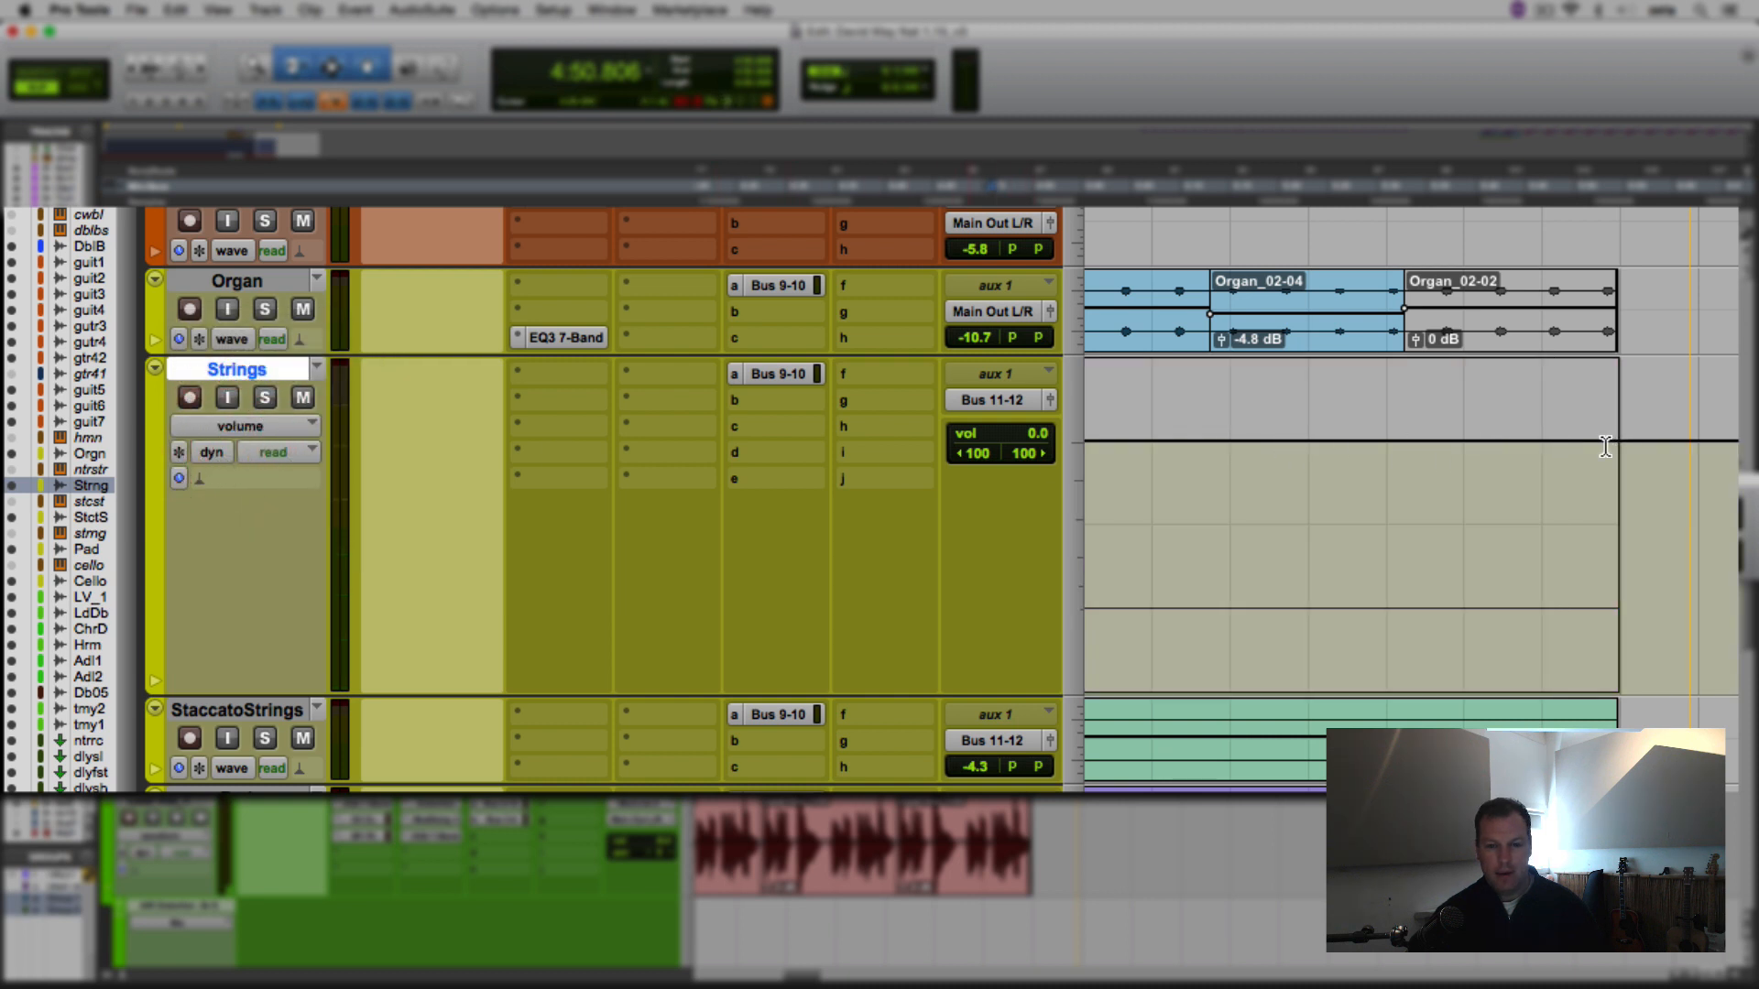
mouse_move(1390, 460)
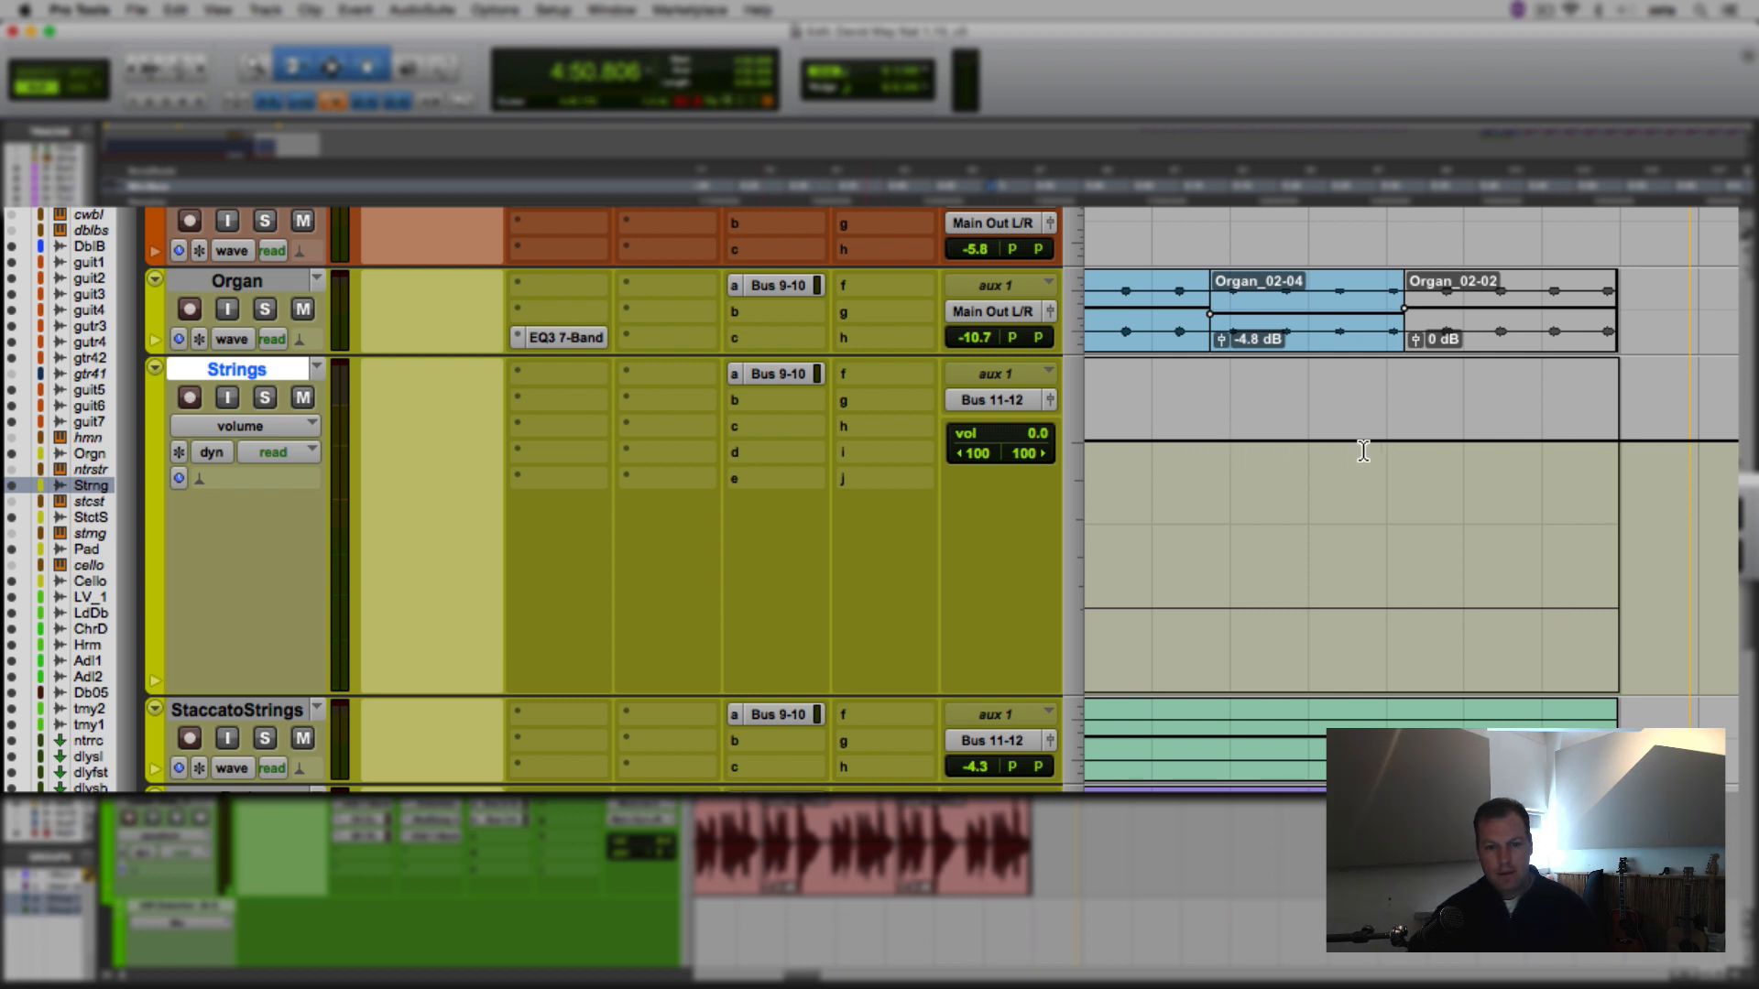
mouse_move(812, 975)
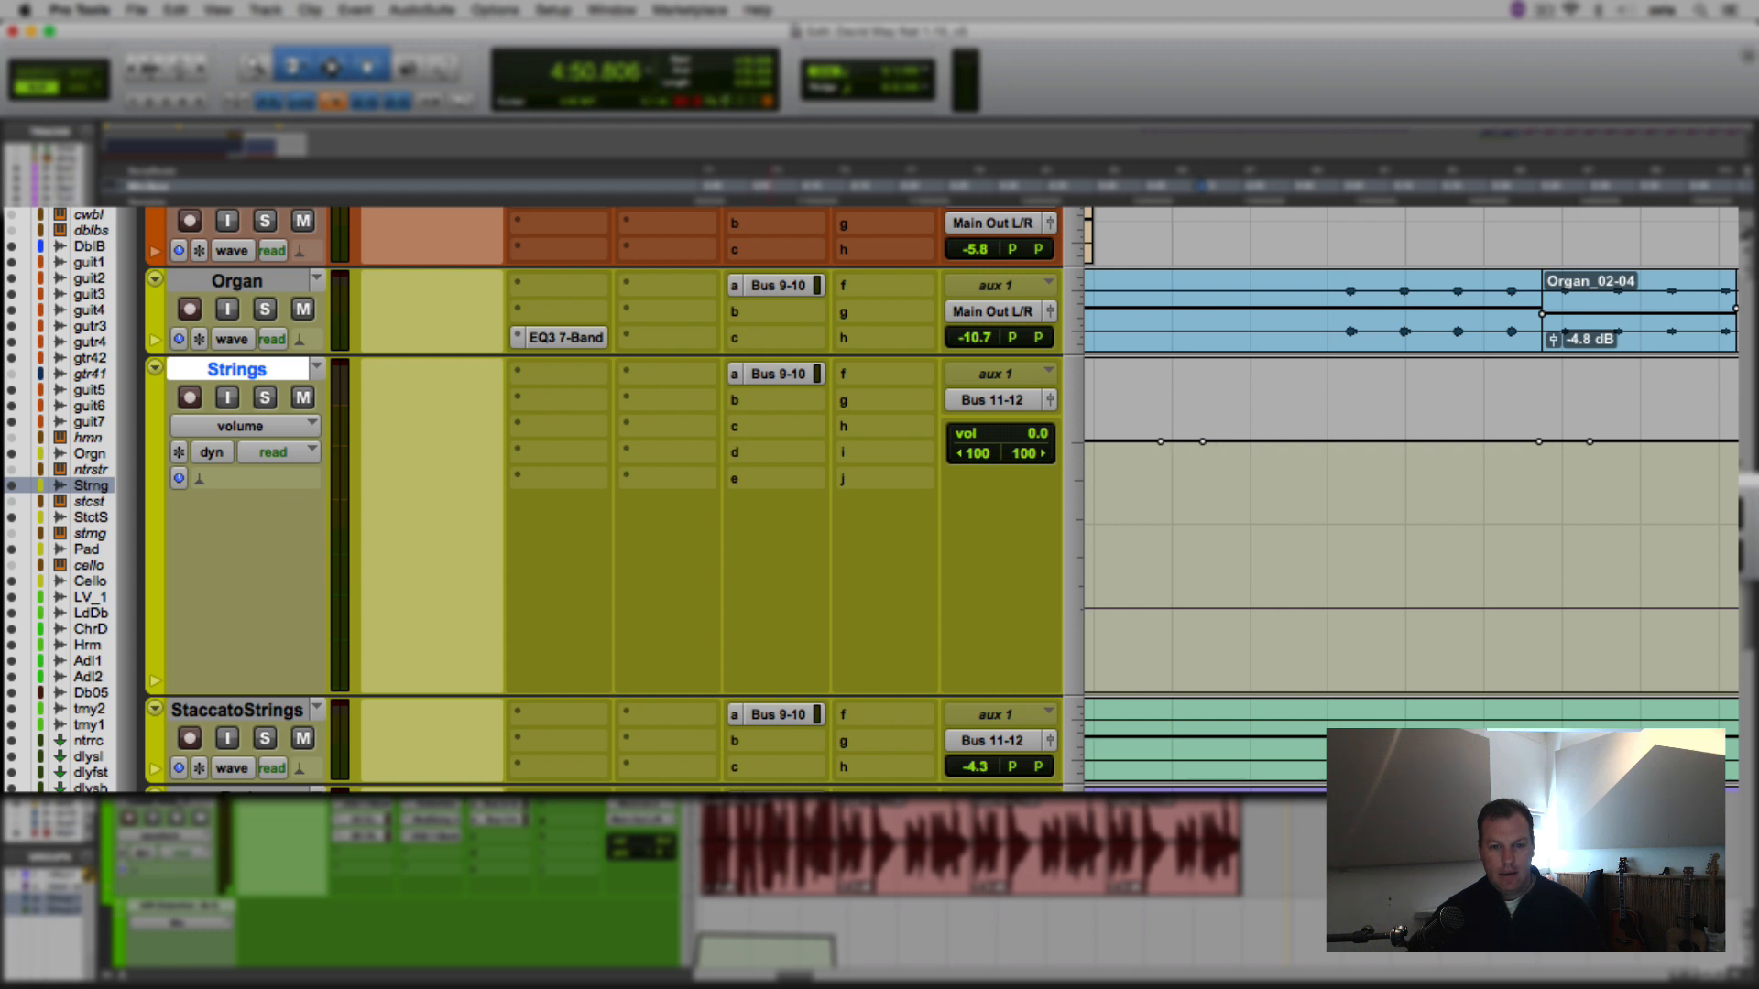
Step: Pull a Strings volume breakpoint down to create a dip in the level
drag(1231, 440, 1231, 549)
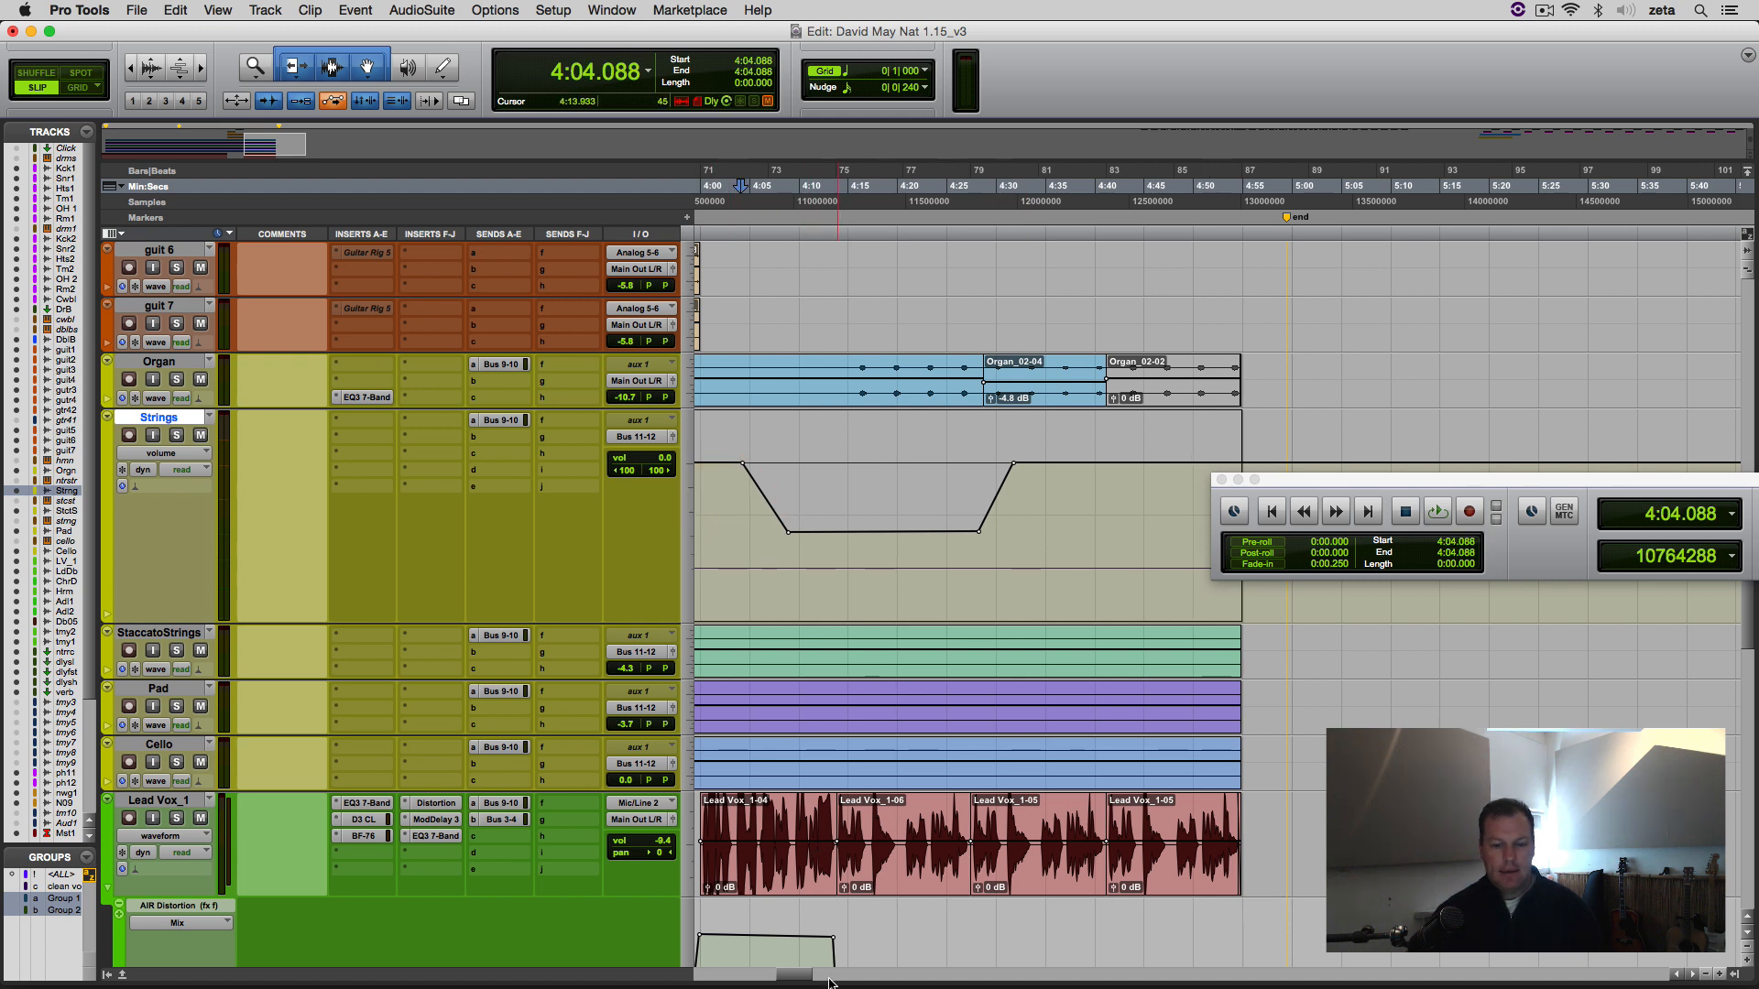
scroll(left, 3)
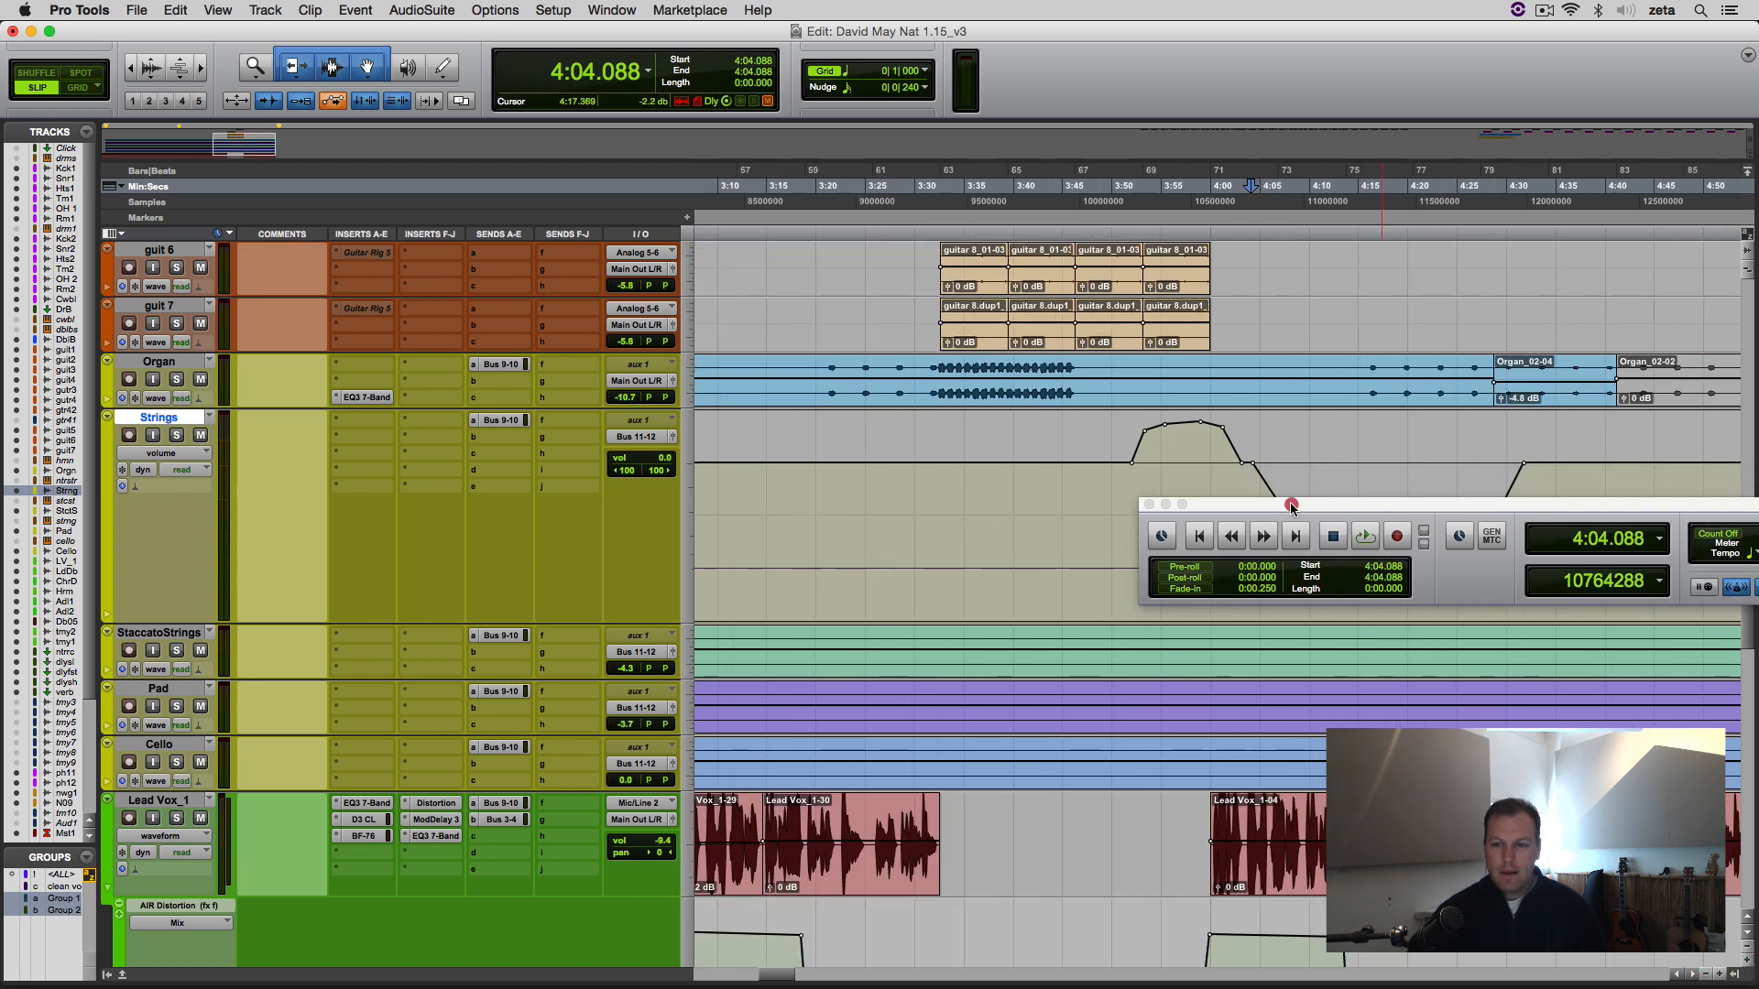
drag(1161, 504, 1026, 644)
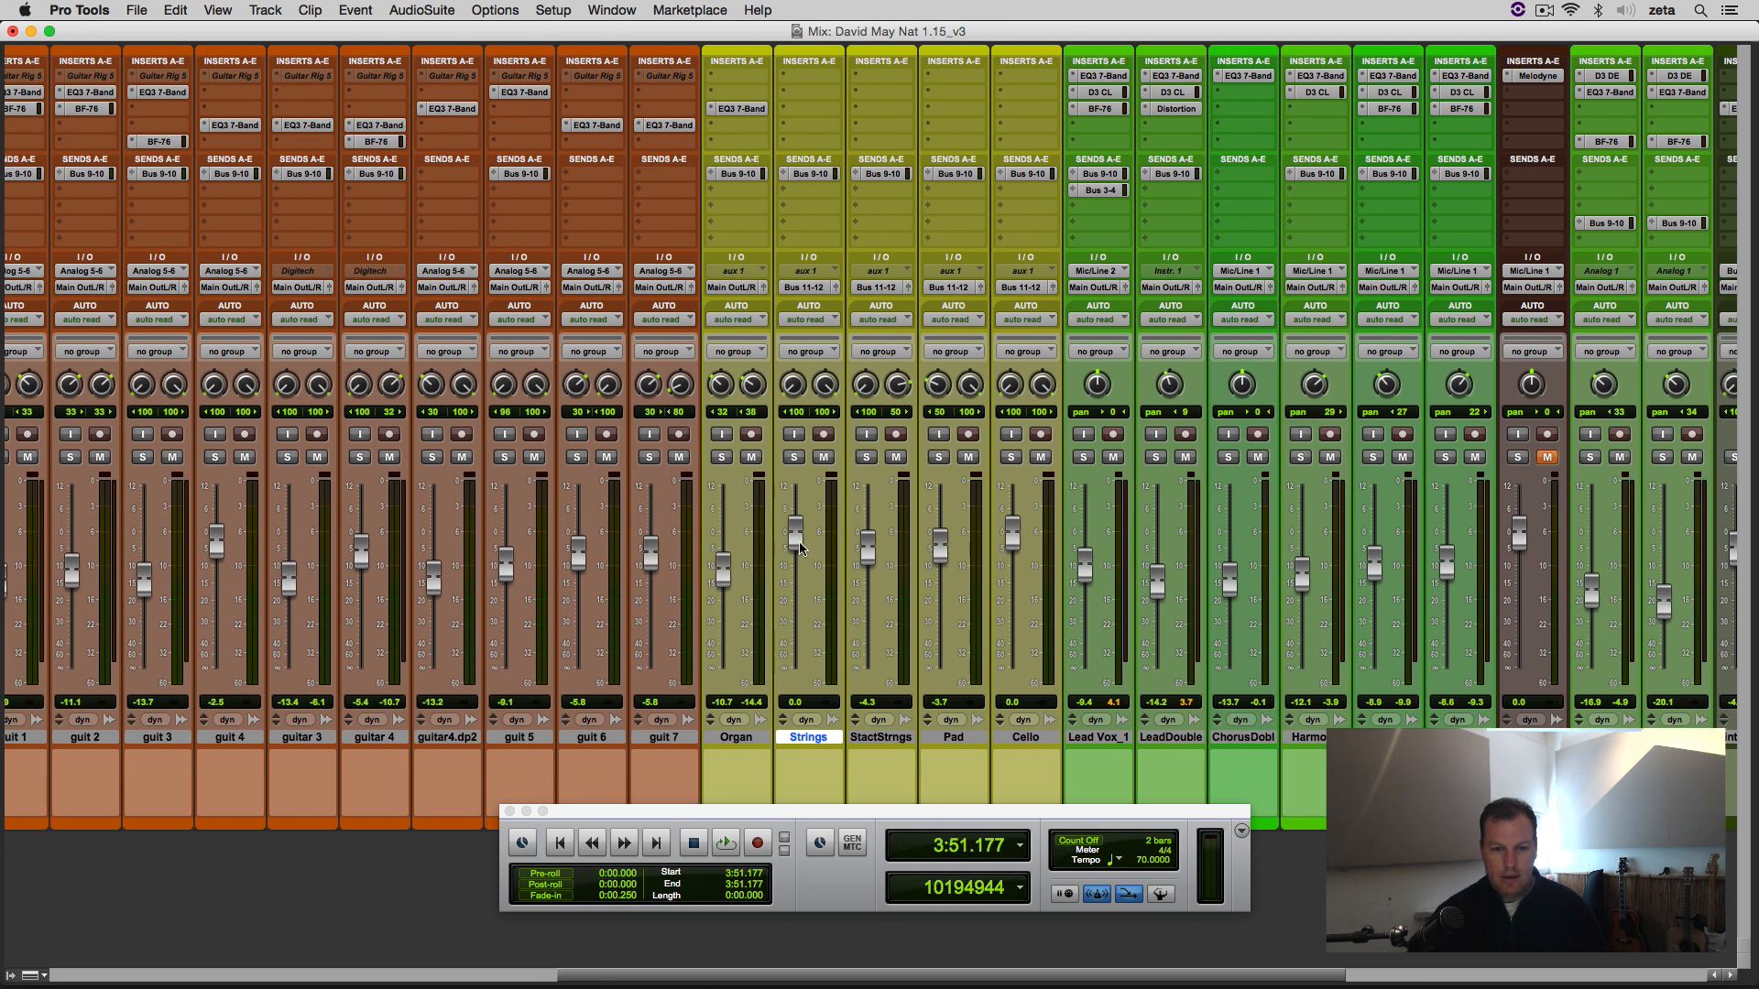
click(723, 842)
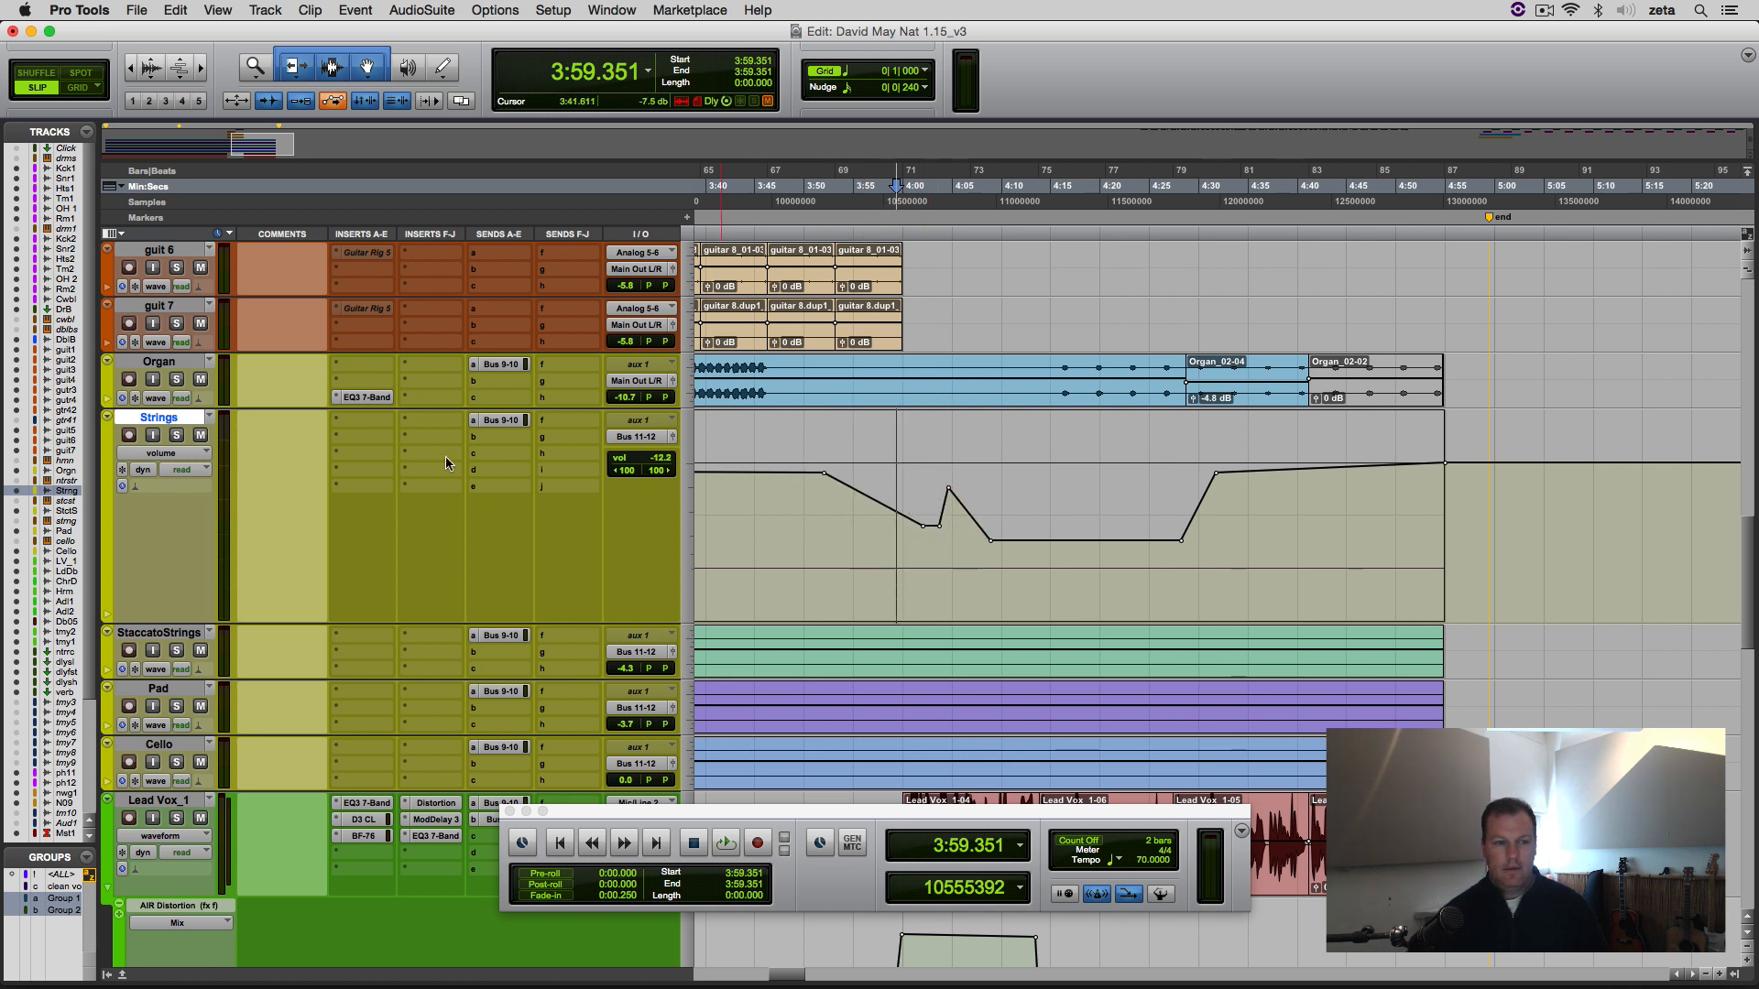
Step: Show the Strings waveform again and move the playhead to about 4:15
click(163, 454)
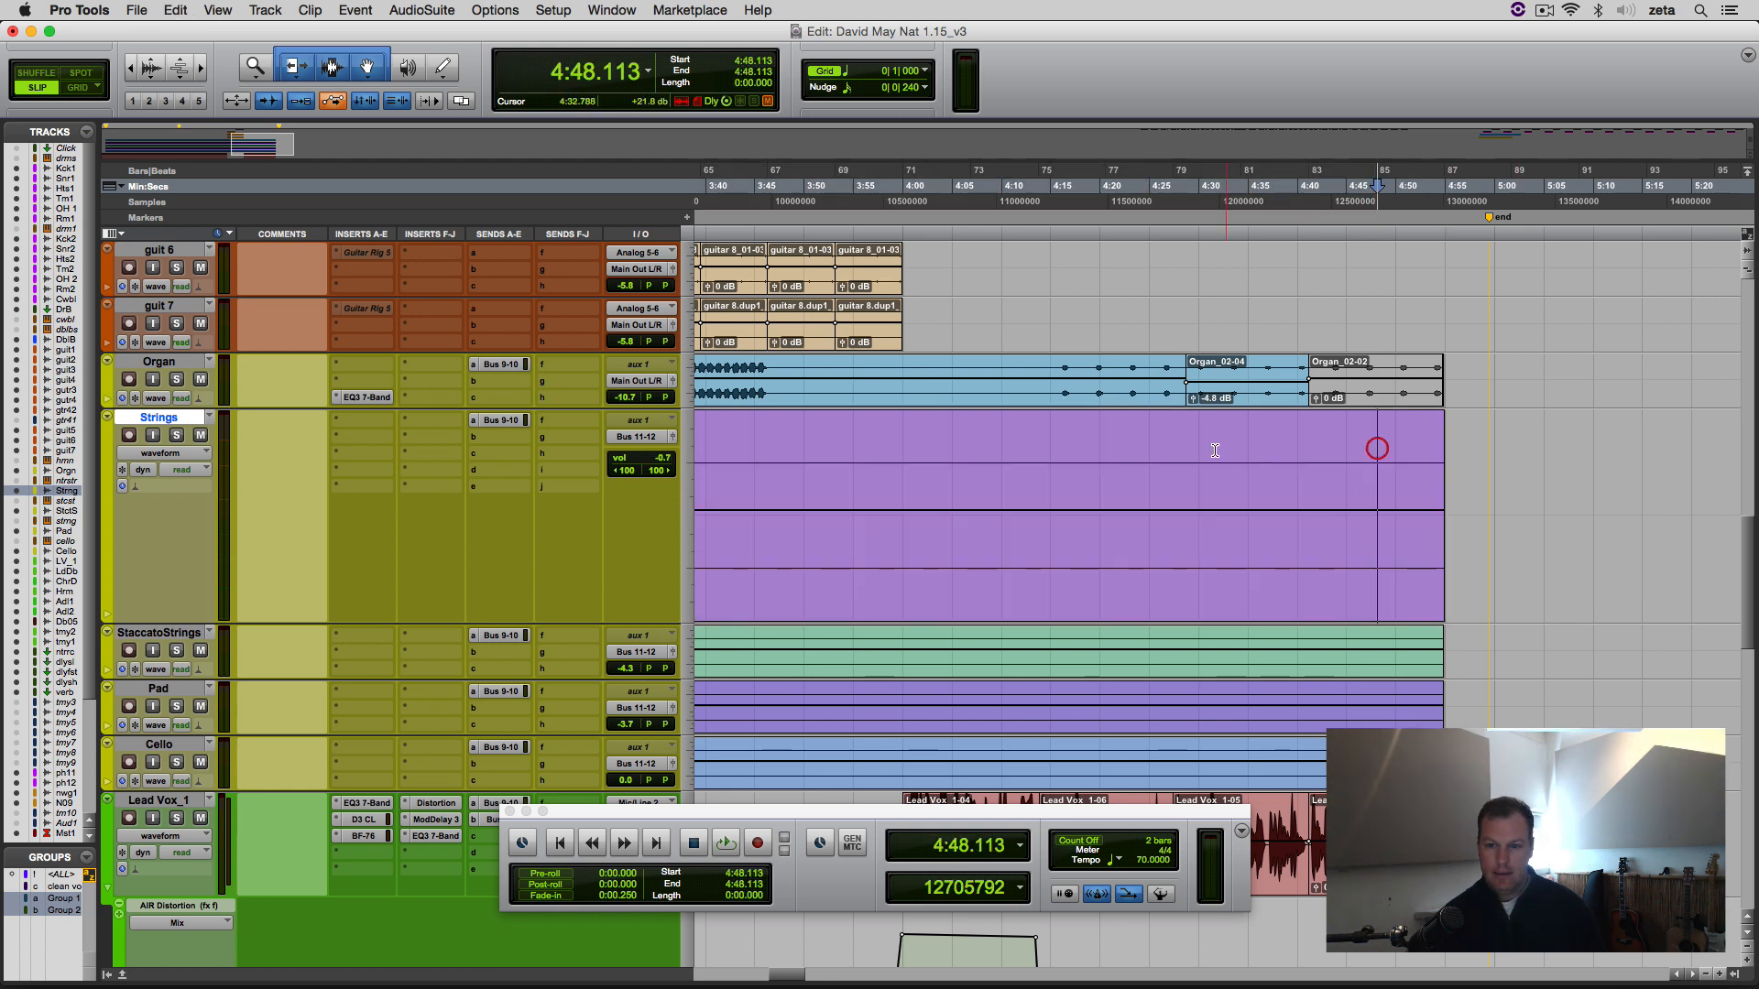
click(1052, 185)
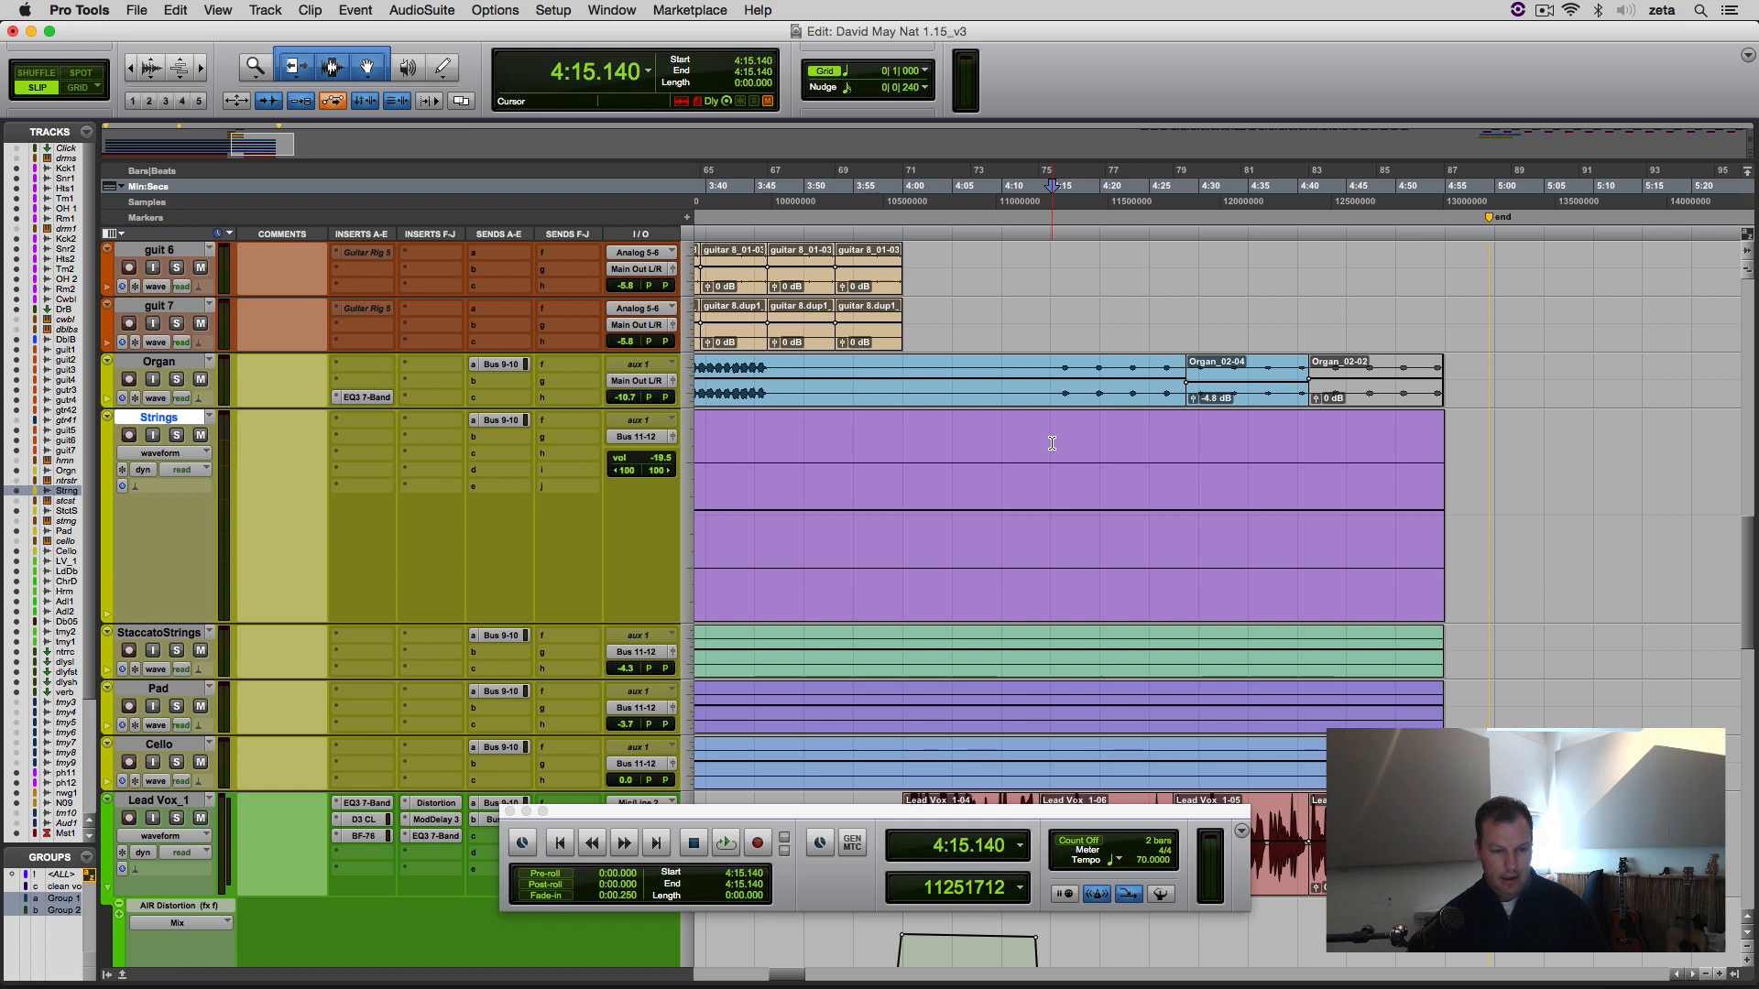